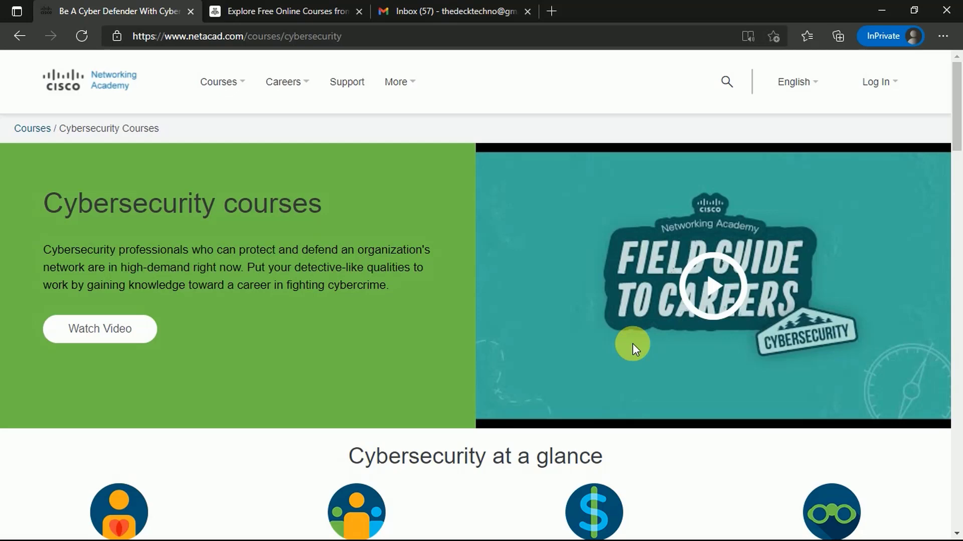
# Browse the NetAcad course cards and go to the Introduction to Cybersecurity course page
pyautogui.scroll(-3)
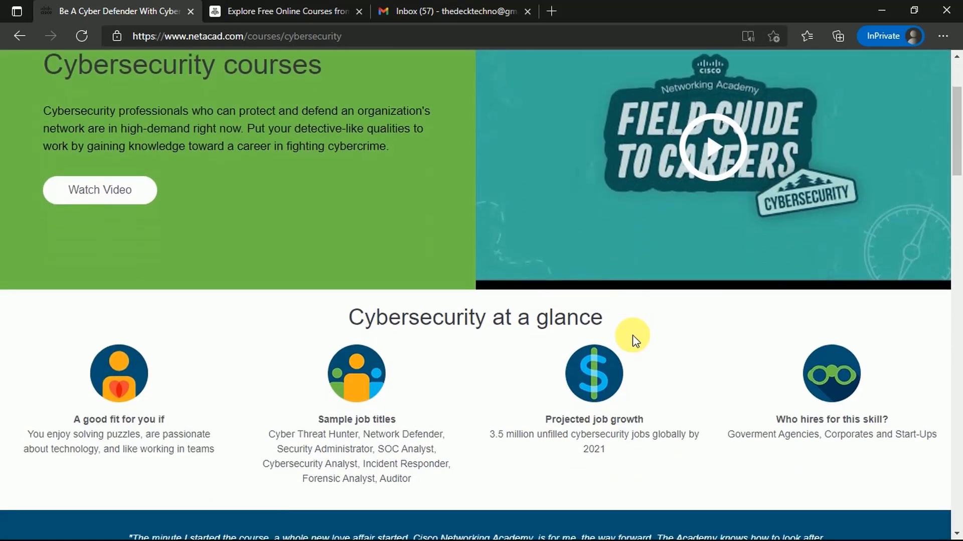
pyautogui.scroll(-3)
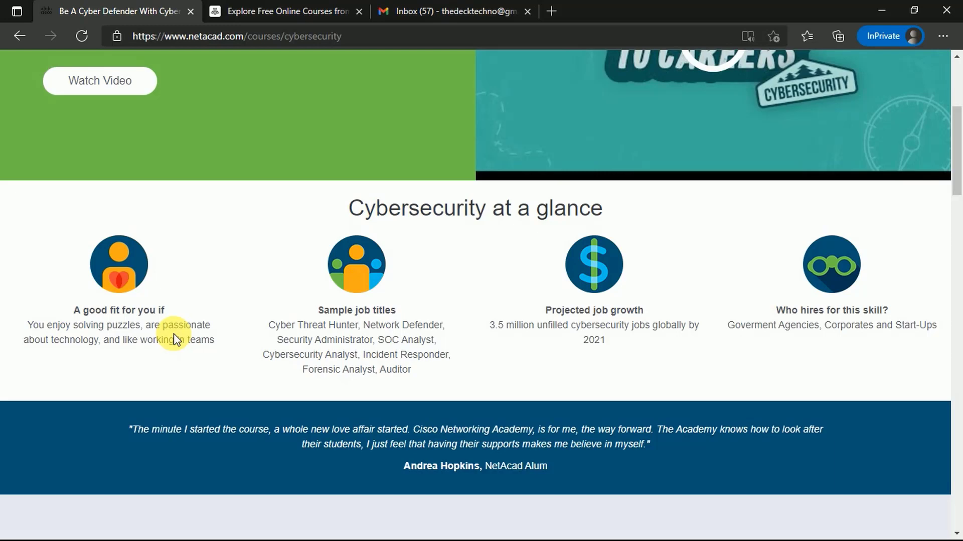
pyautogui.scroll(-3)
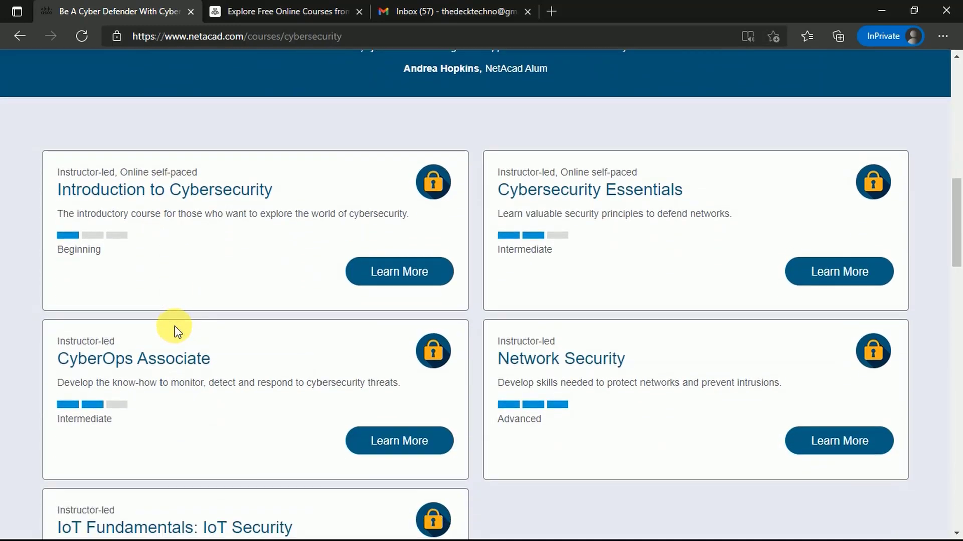
pyautogui.scroll(-3)
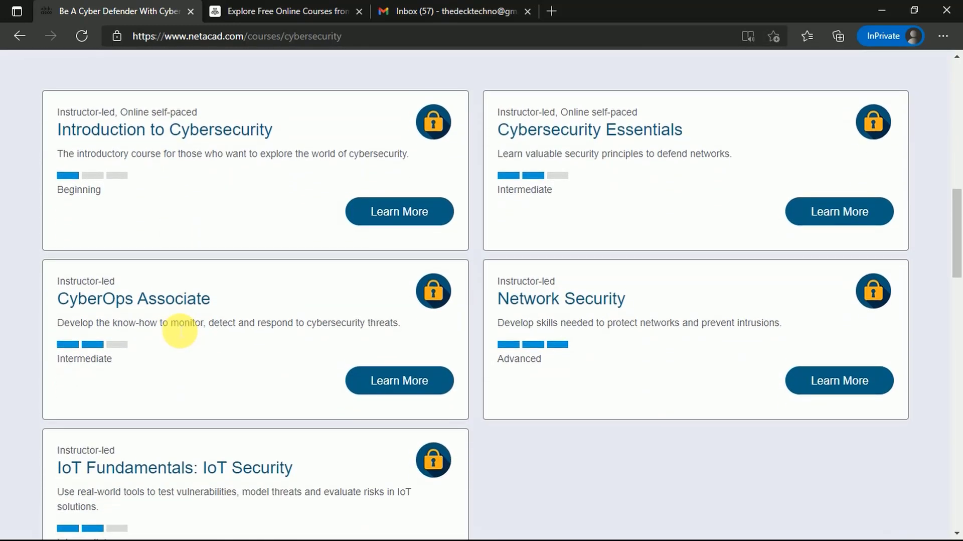
pyautogui.scroll(-3)
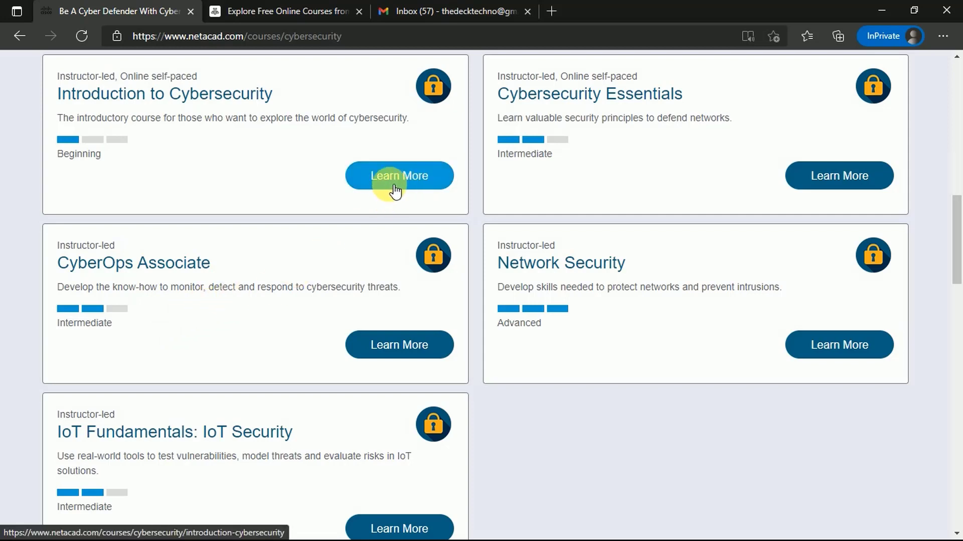
pyautogui.click(398, 176)
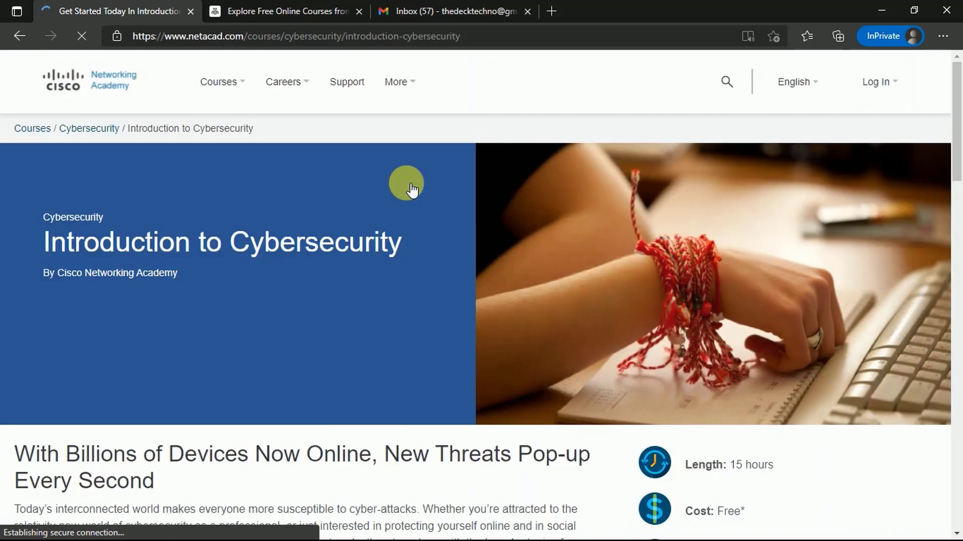
# Review the course details (length, cost, level) and bring up the Log In choices
pyautogui.scroll(-3)
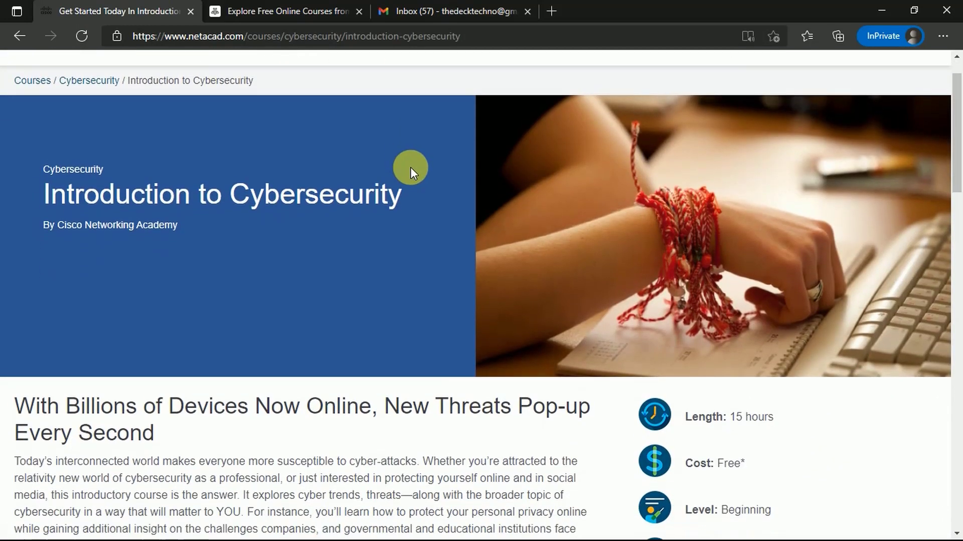
pyautogui.scroll(-3)
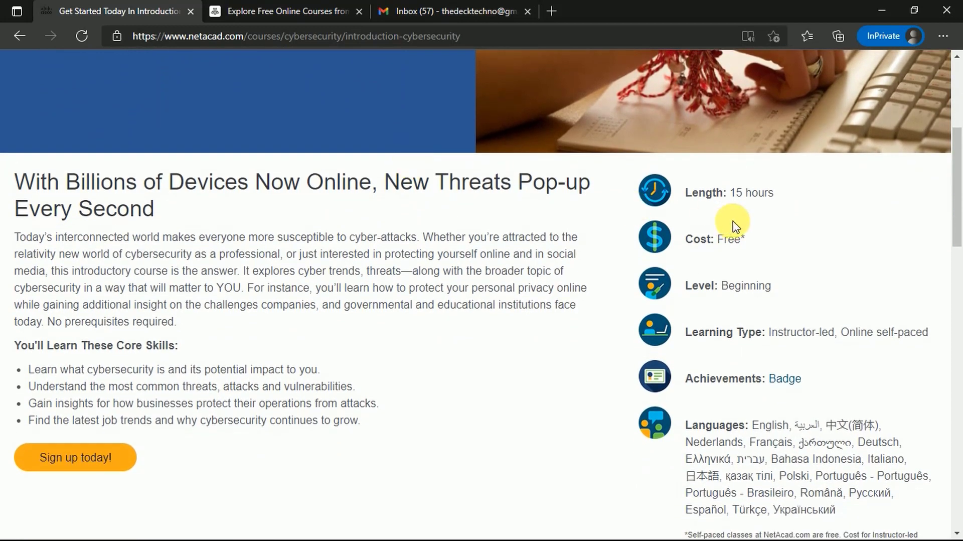
pyautogui.doubleClick(727, 240)
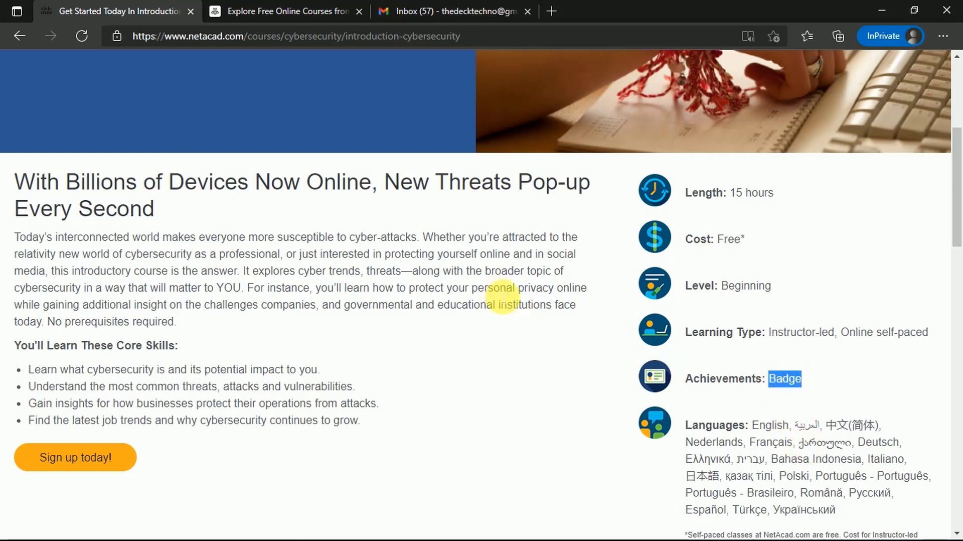
pyautogui.click(877, 82)
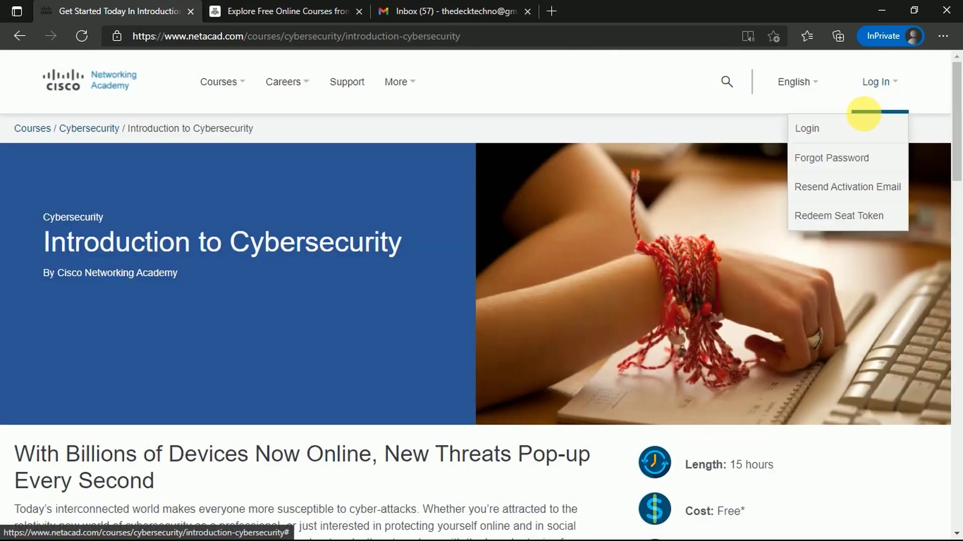
# Proceed past the NetAcad login notice to Cisco login and start Sign up for a new account
pyautogui.click(807, 128)
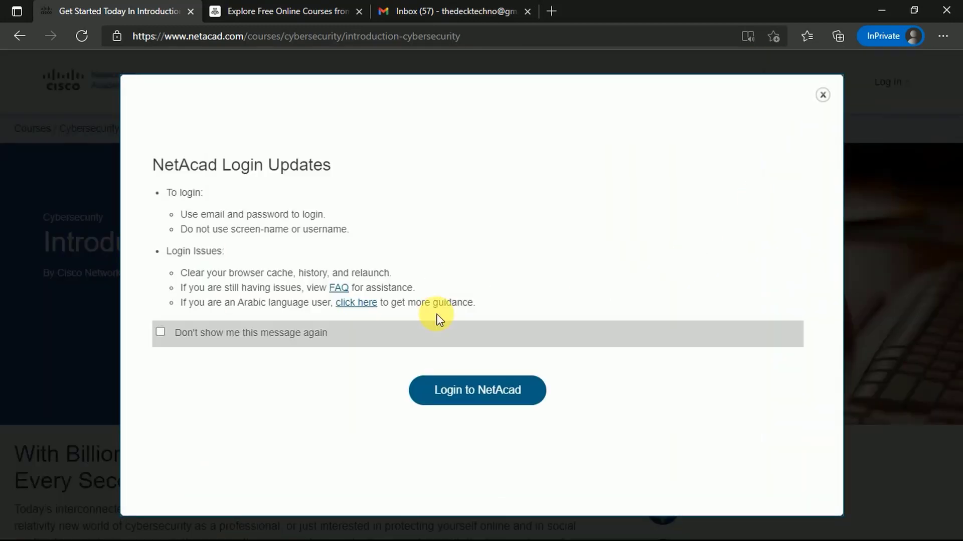
pyautogui.click(161, 332)
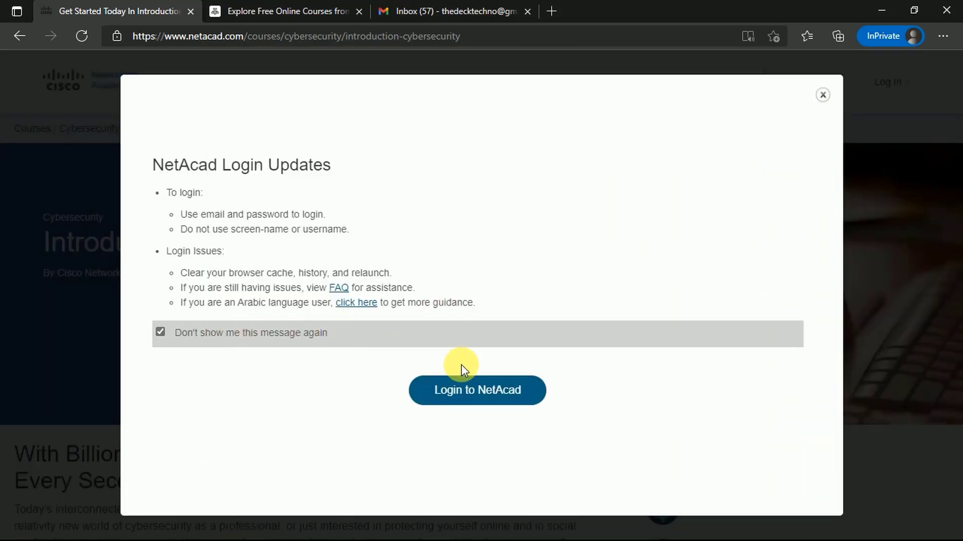
pyautogui.click(478, 390)
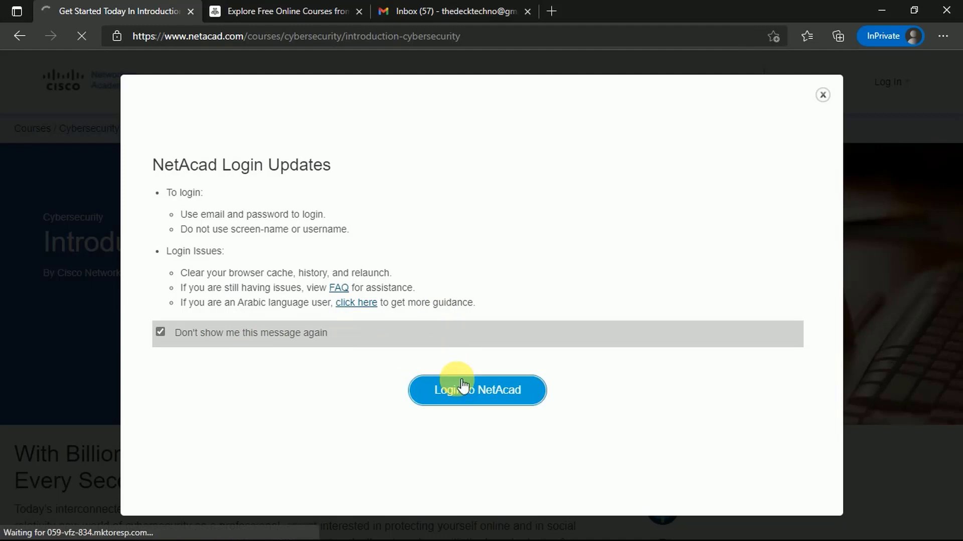
pyautogui.click(478, 390)
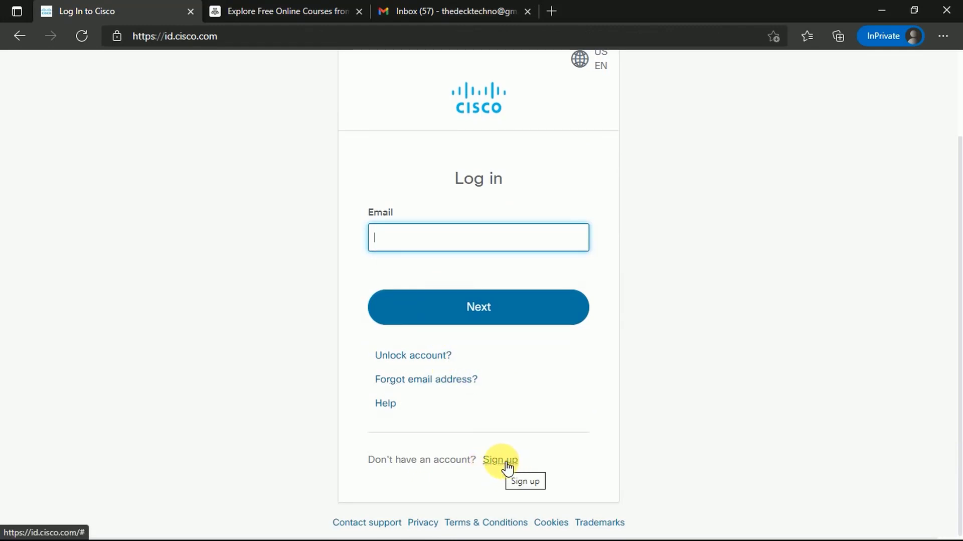
pyautogui.click(500, 460)
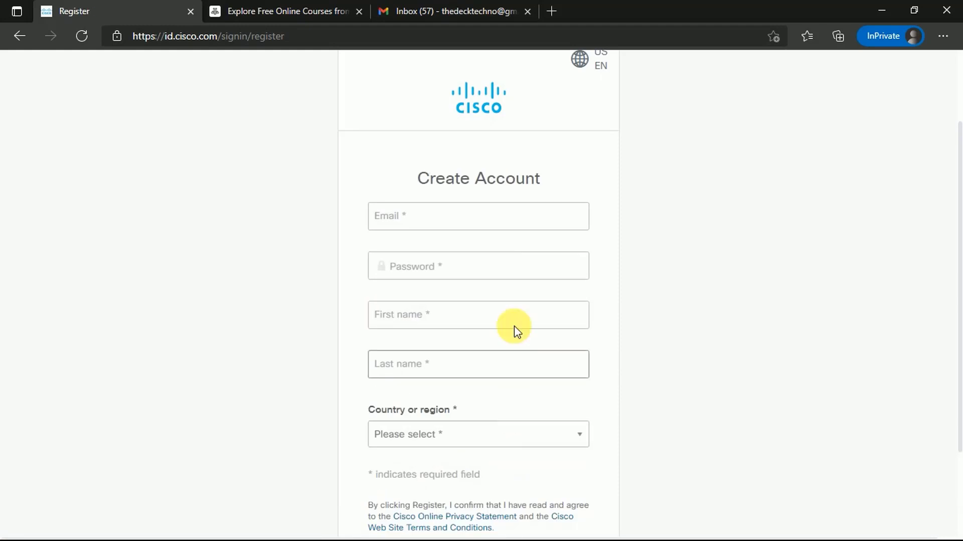
# Fill in the account email and name fields on the Cisco ID registration form
pyautogui.click(479, 215)
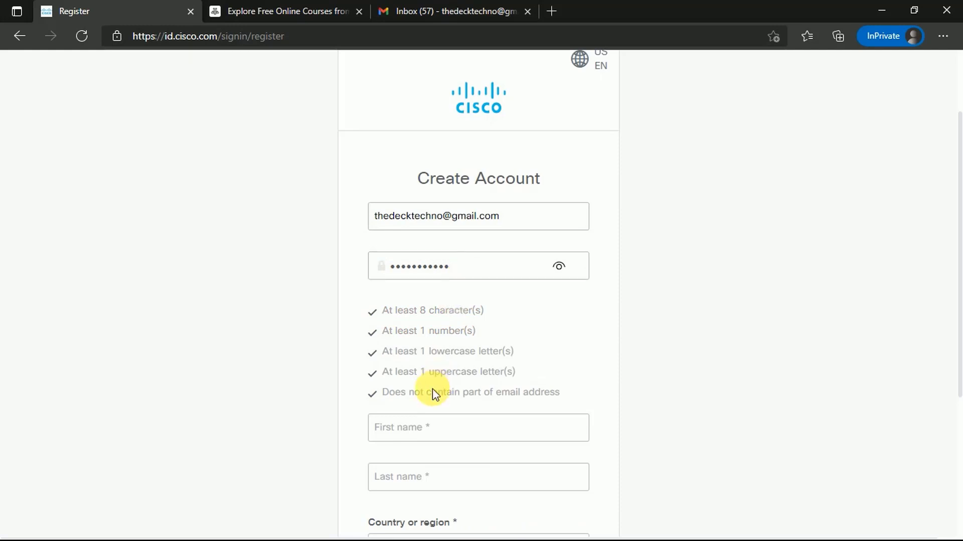
pyautogui.write('Deck')
pyautogui.write('T')
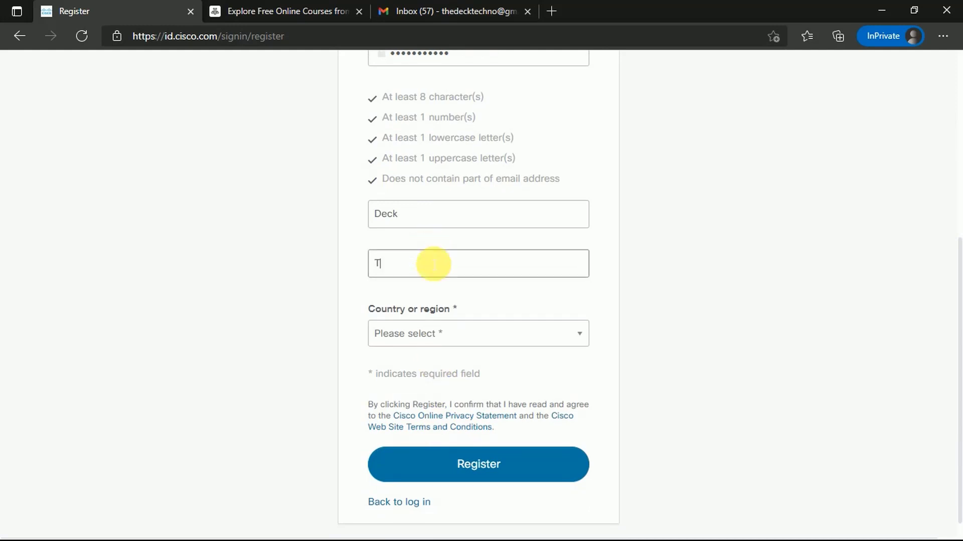
pyautogui.write('echno')
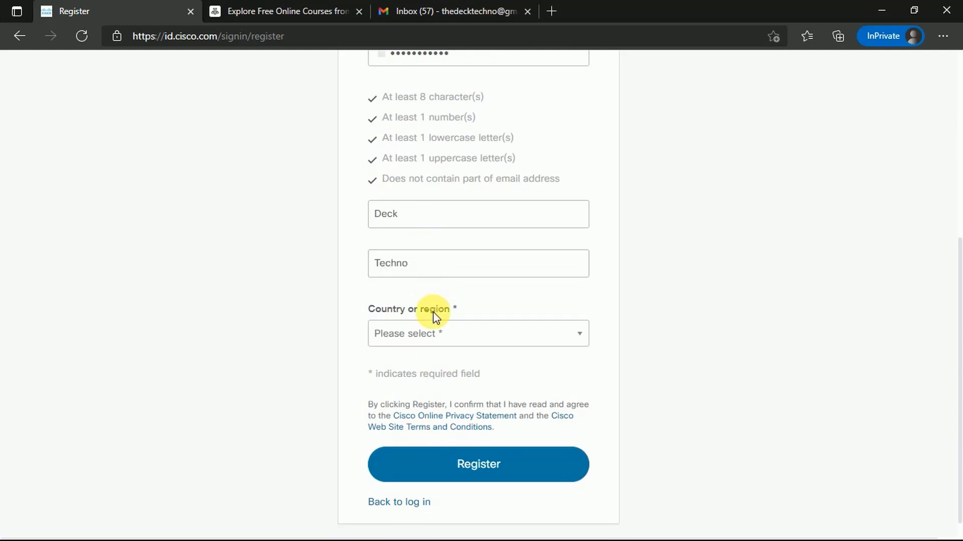
# Select India as the country and submit the registration so a verification email is sent
pyautogui.click(478, 333)
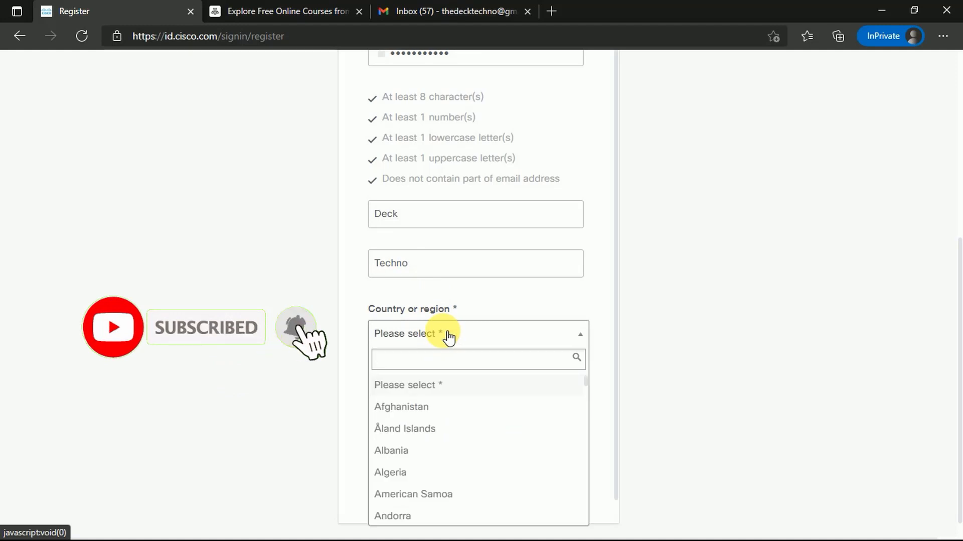
pyautogui.write('indi')
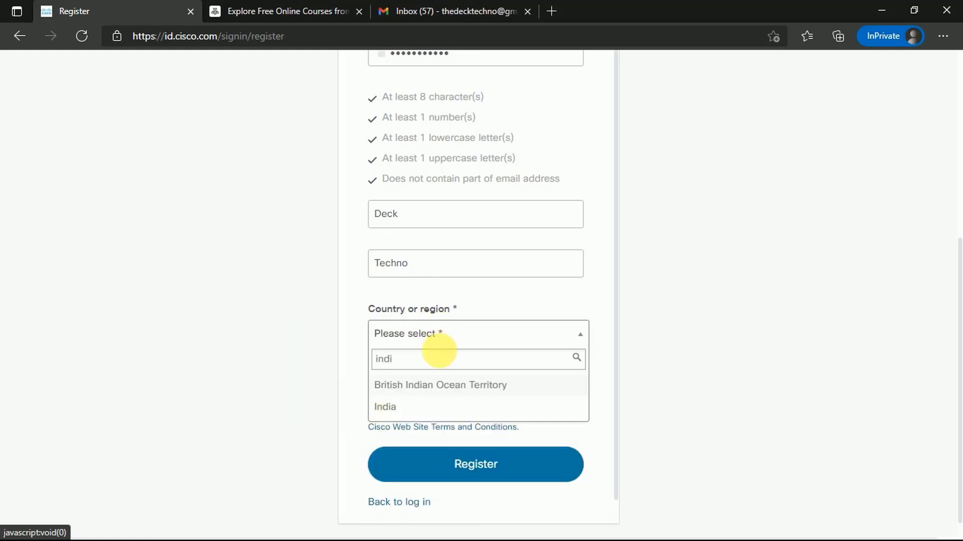
pyautogui.click(385, 407)
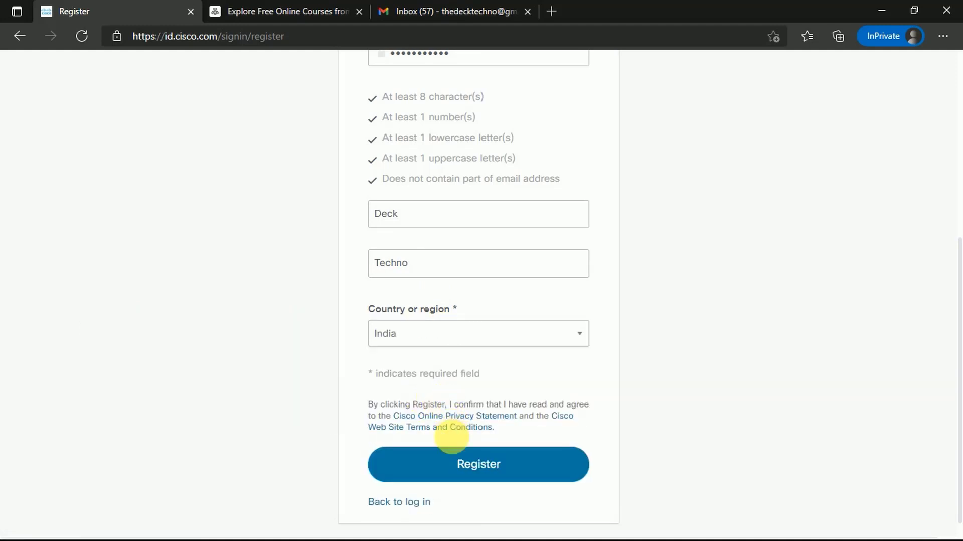
pyautogui.click(478, 464)
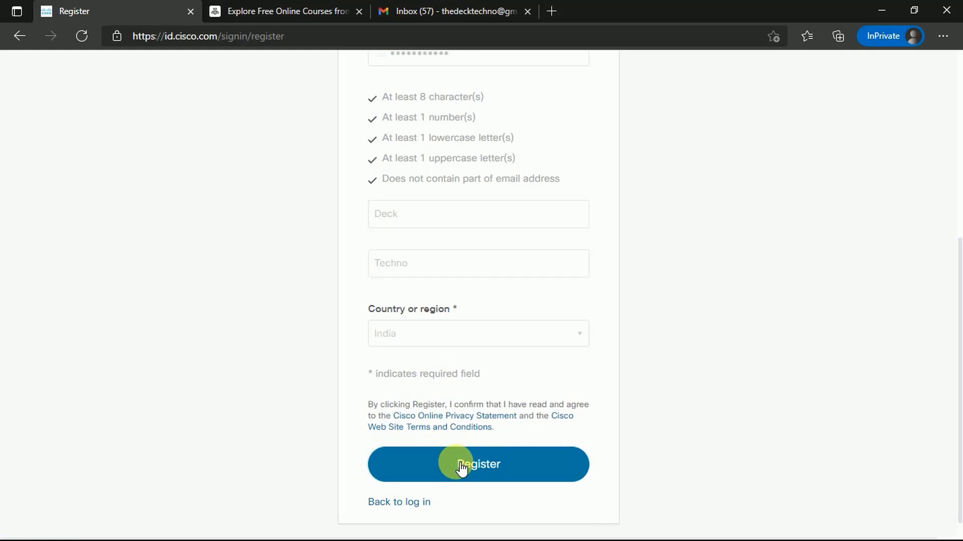
pyautogui.click(478, 464)
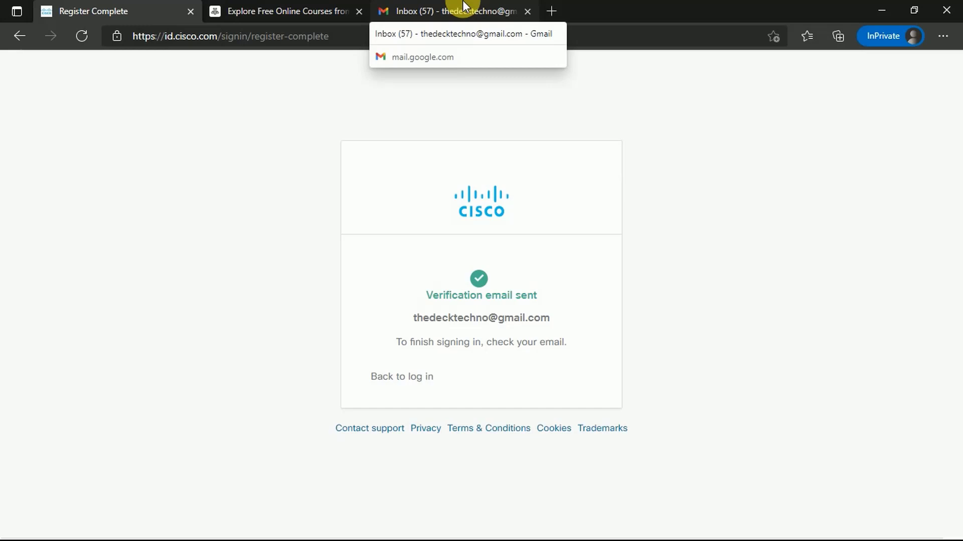
# In Gmail, open the Cisco.com activation email and activate the new account
pyautogui.click(454, 11)
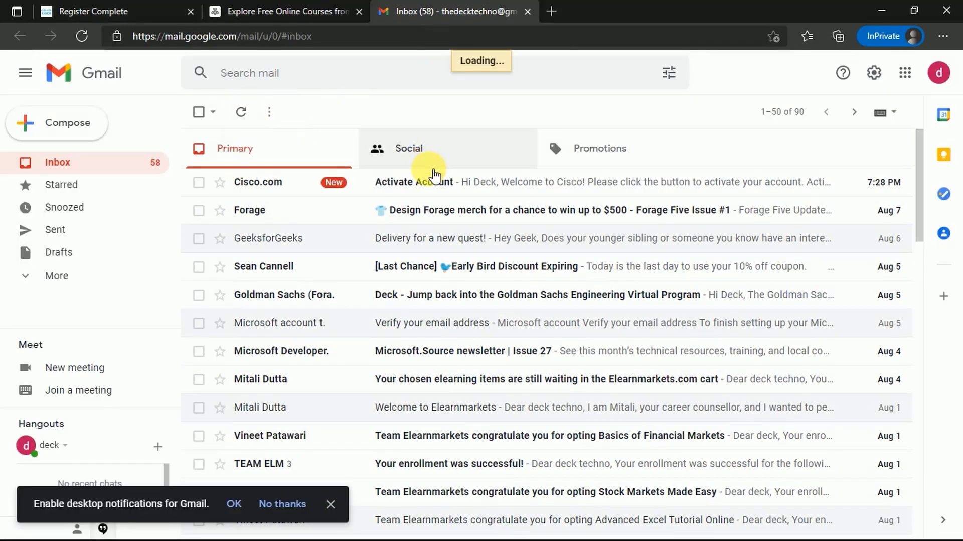
pyautogui.click(430, 182)
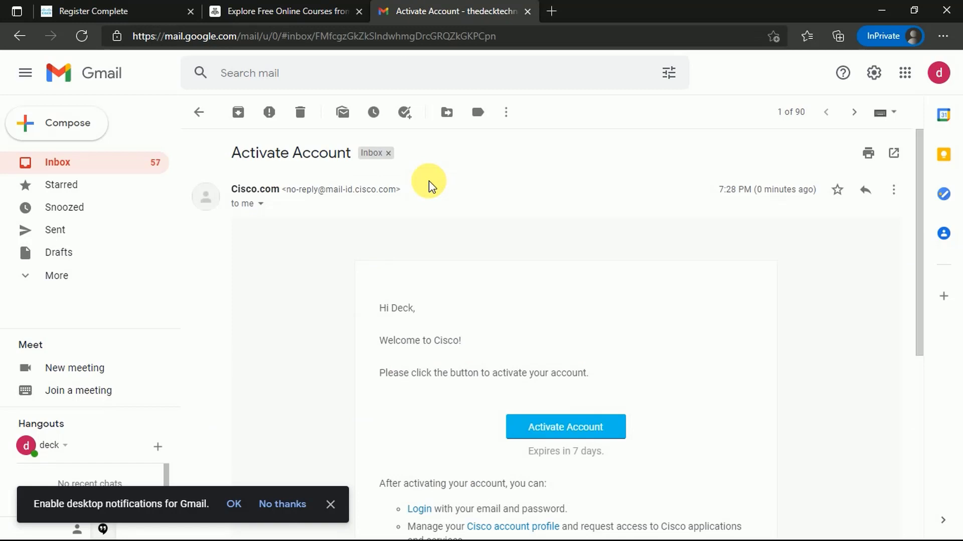
pyautogui.click(565, 426)
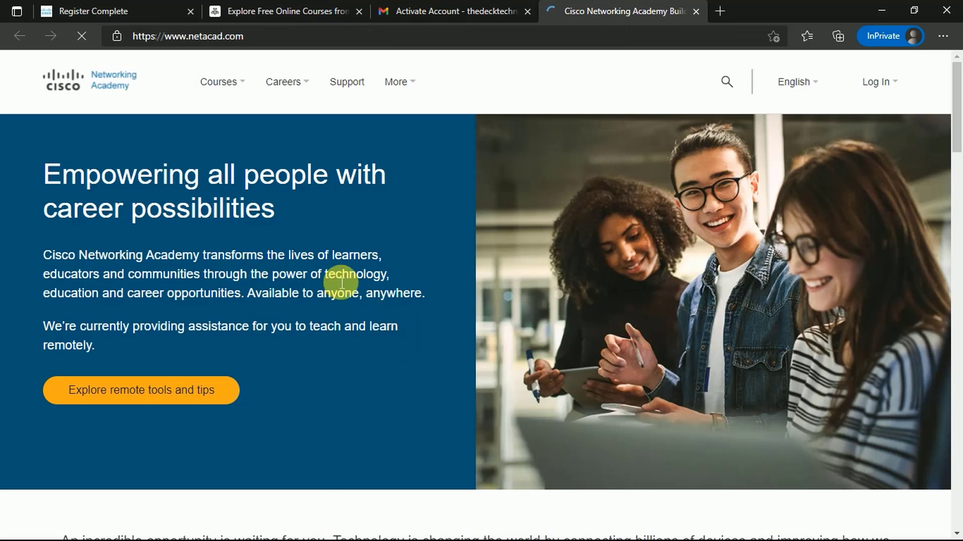
# Go to Courses > Cybersecurity, reopen Introduction to Cybersecurity and sign up, choosing a language
pyautogui.click(218, 81)
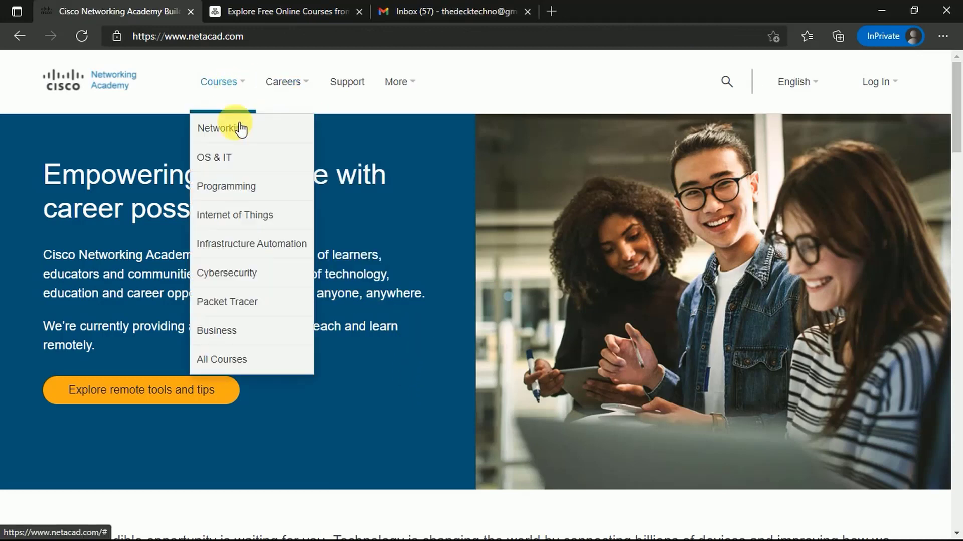
pyautogui.click(226, 272)
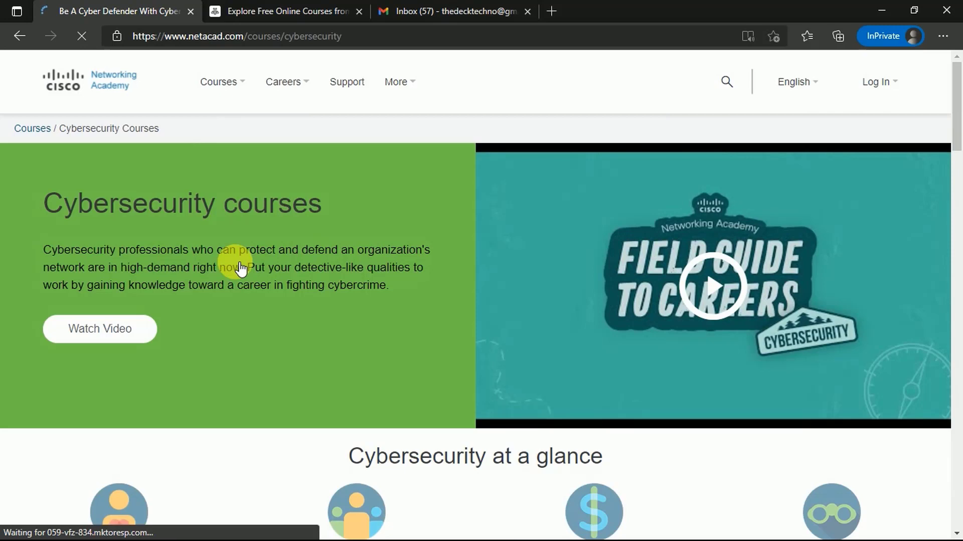
pyautogui.scroll(-3)
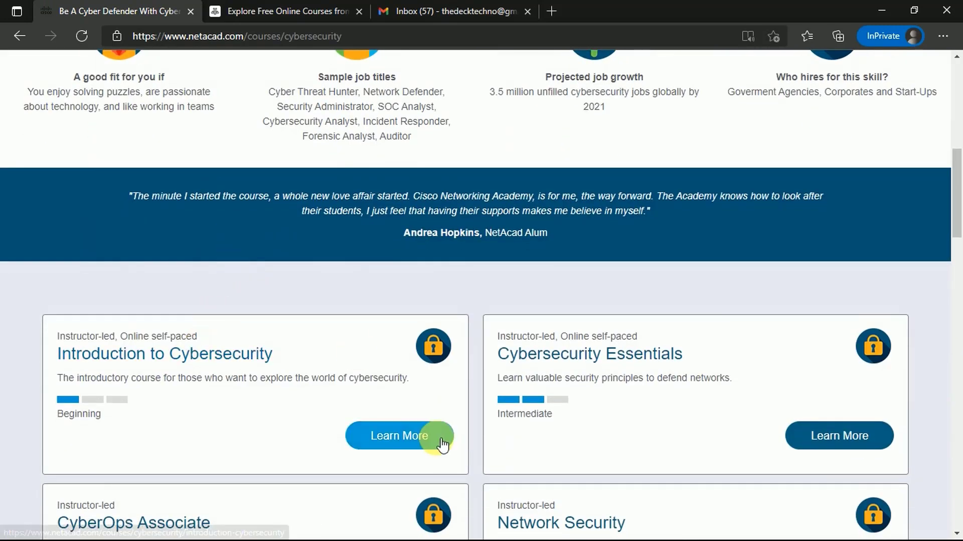
pyautogui.click(398, 435)
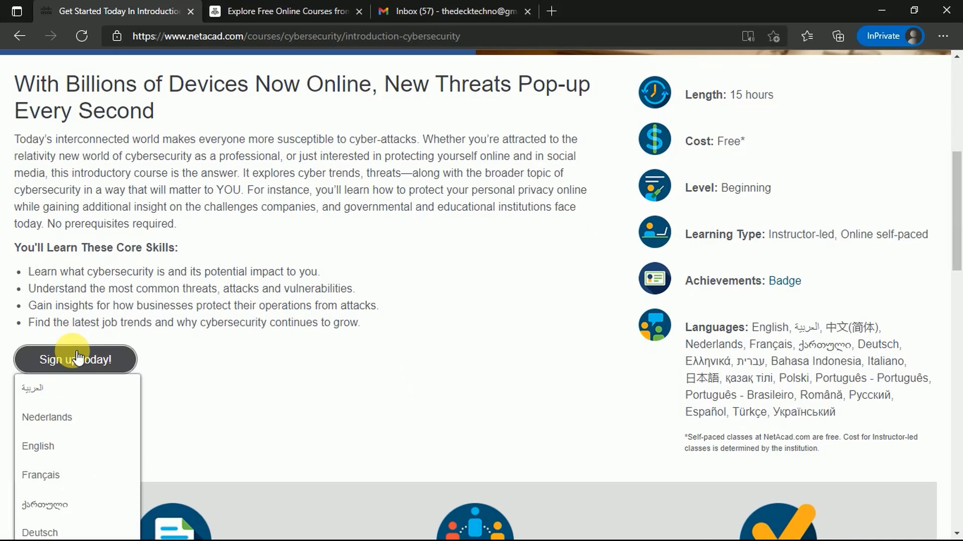
pyautogui.click(76, 359)
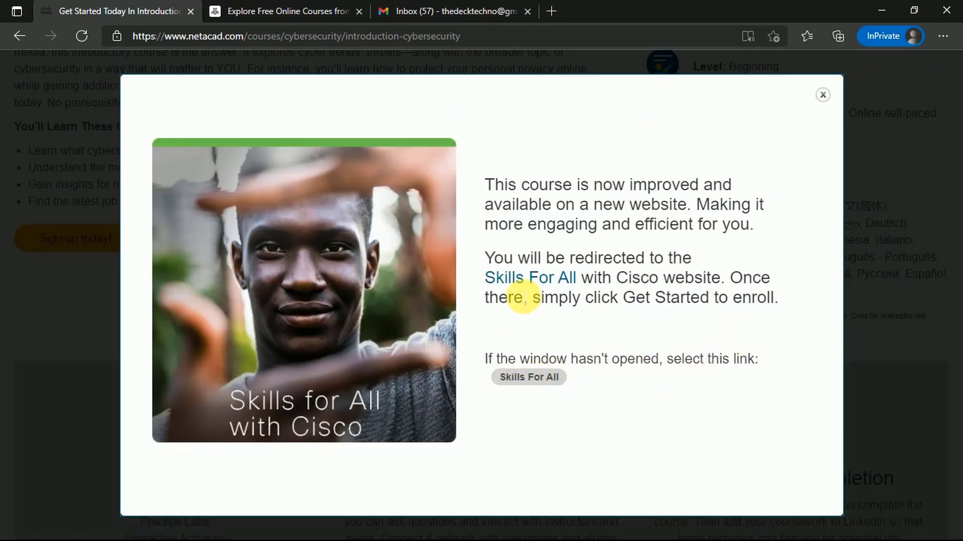
# Follow the Skills For All link, start enrolling and continue with the Google account
pyautogui.click(529, 376)
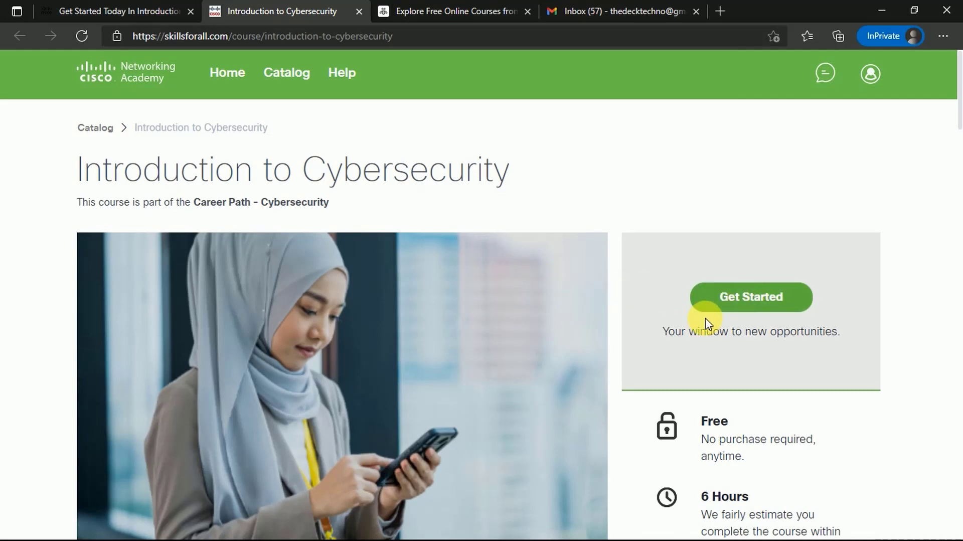
pyautogui.click(750, 296)
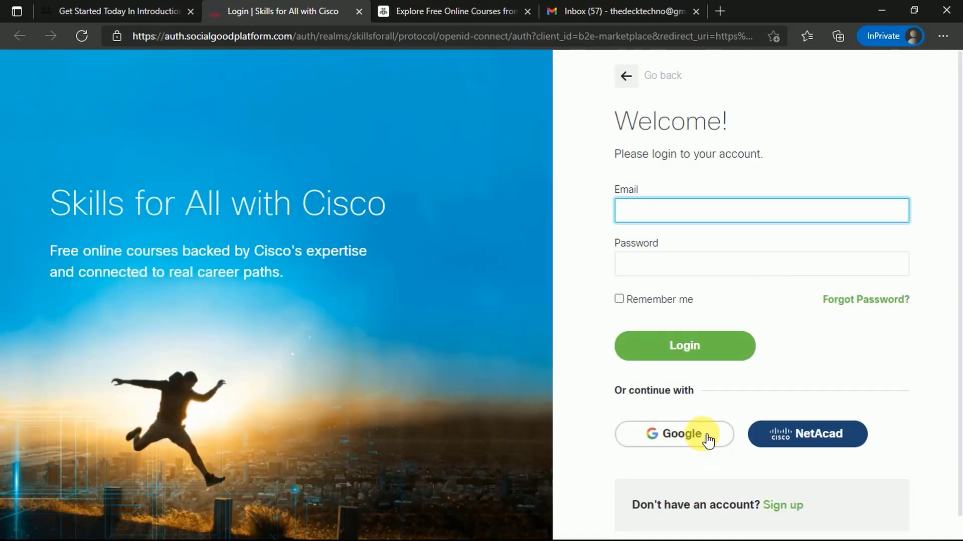
pyautogui.click(674, 433)
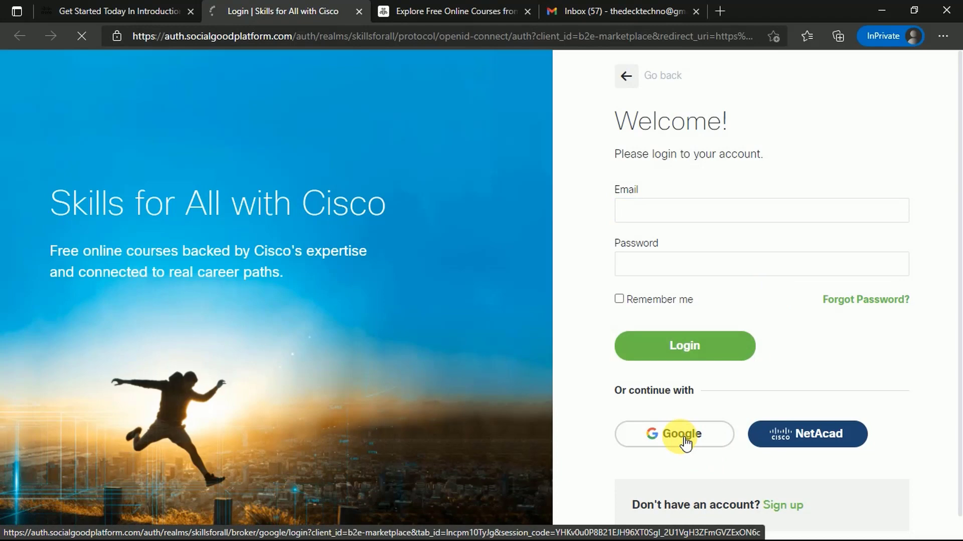
pyautogui.click(674, 433)
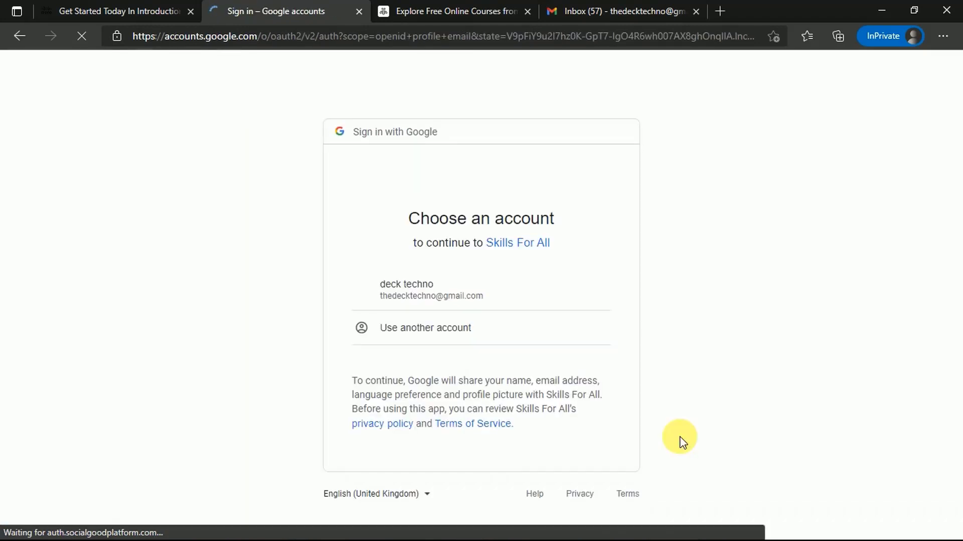
pyautogui.click(431, 289)
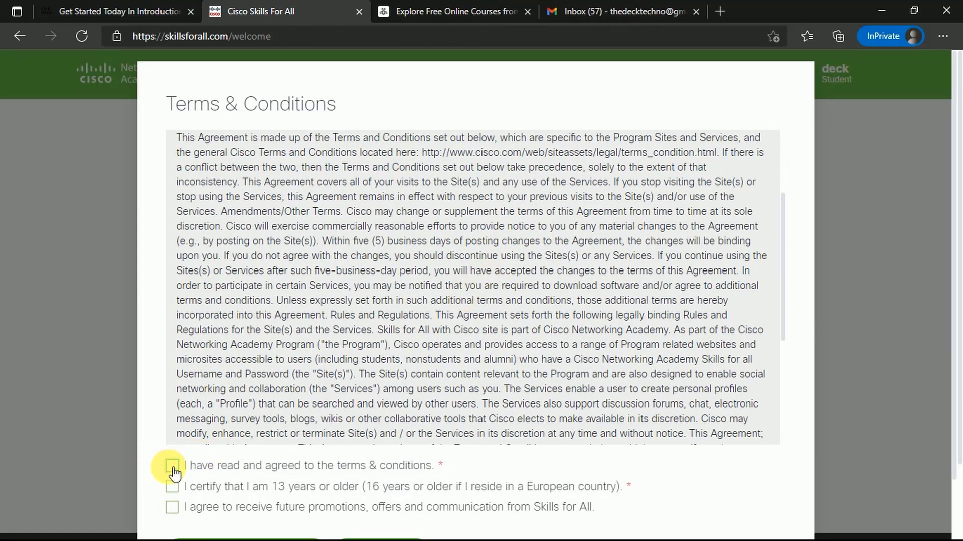
# Tick the terms, age and promotions agreements and Accept & Continue
pyautogui.click(171, 507)
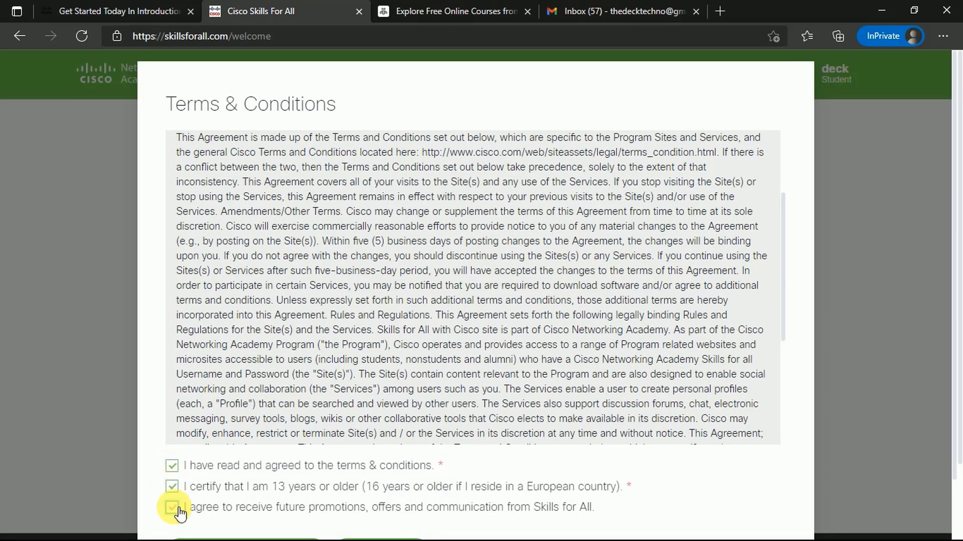
pyautogui.click(172, 507)
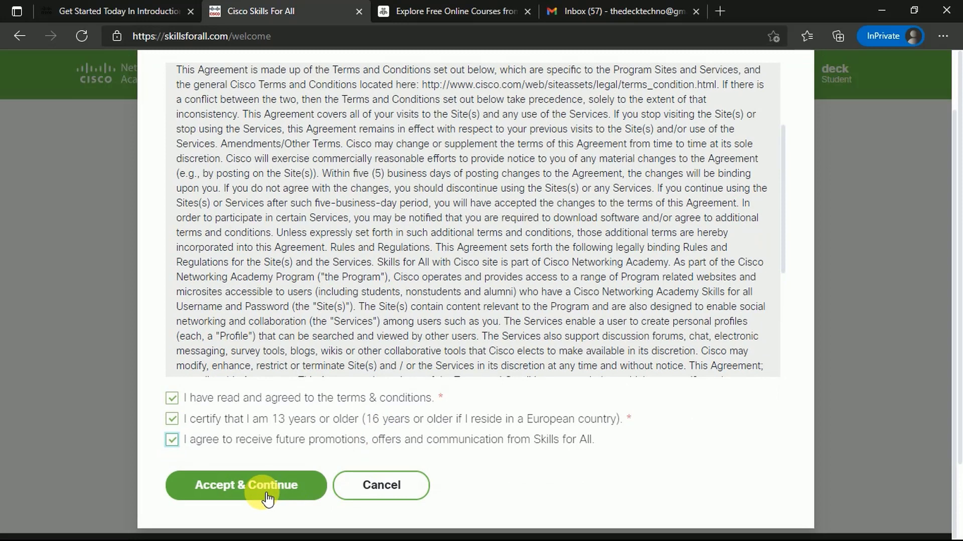
pyautogui.click(246, 484)
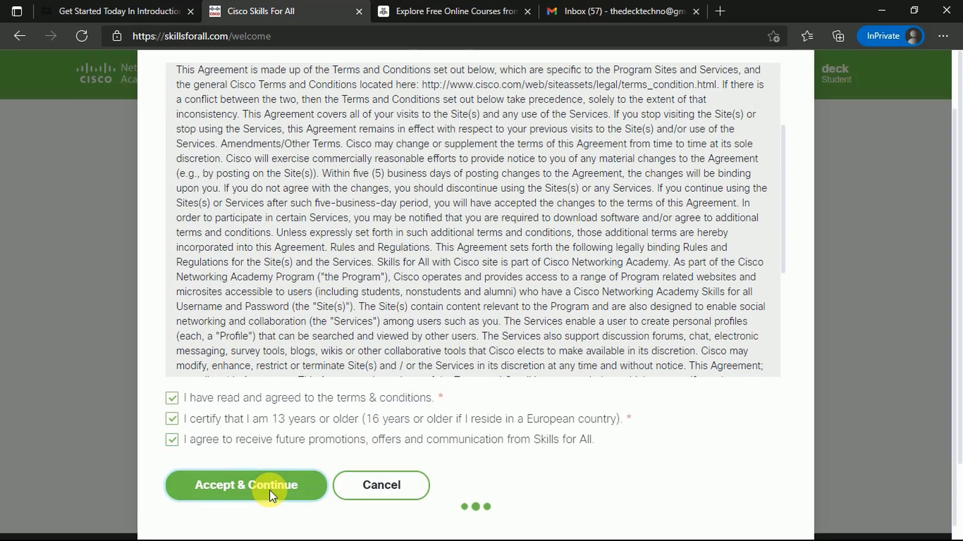
pyautogui.click(246, 485)
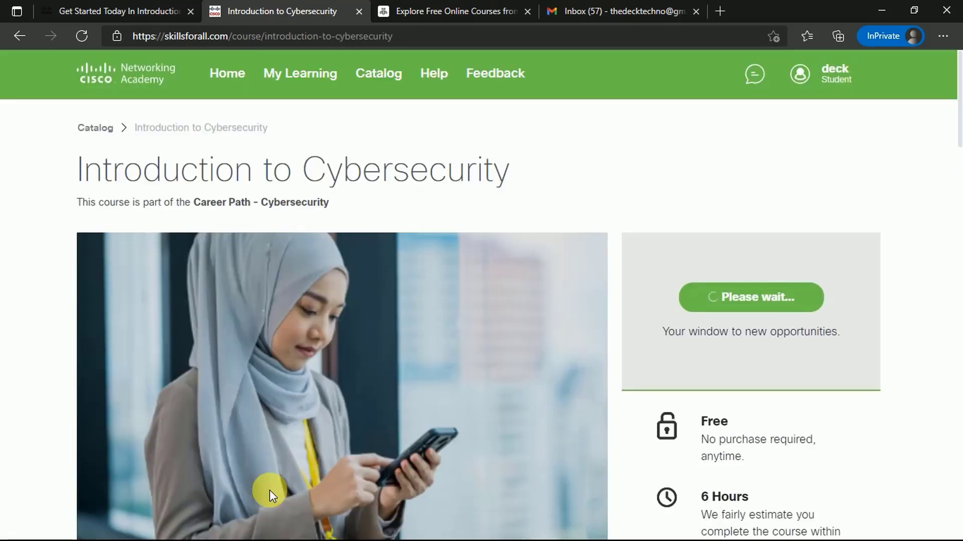
# Launch the course, read through the Course Navigation Tutorial and collapse the module outline
pyautogui.click(751, 297)
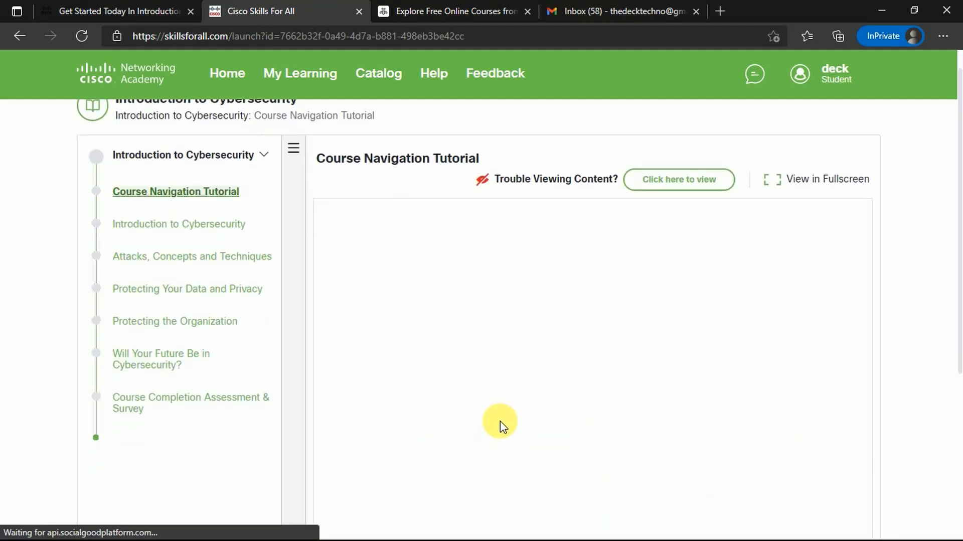
pyautogui.scroll(-3)
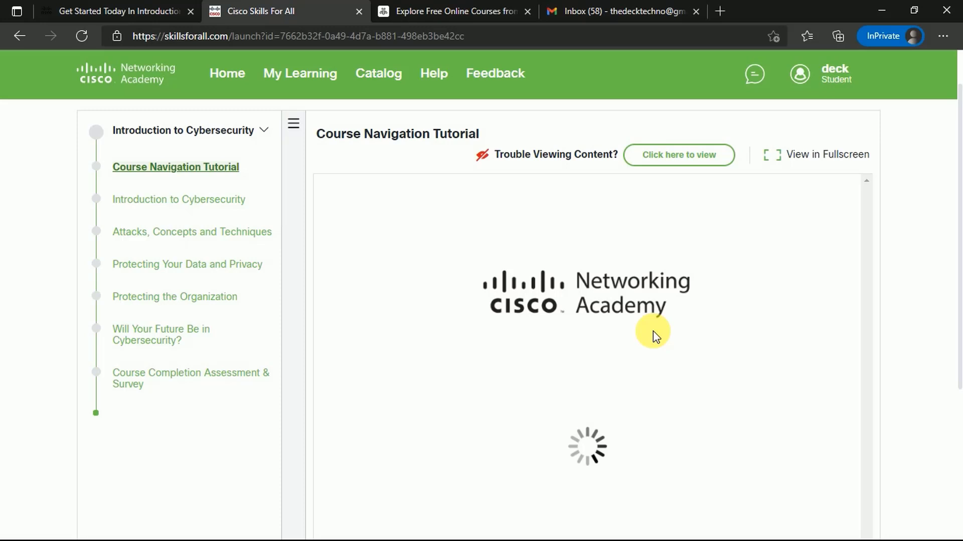
pyautogui.scroll(-3)
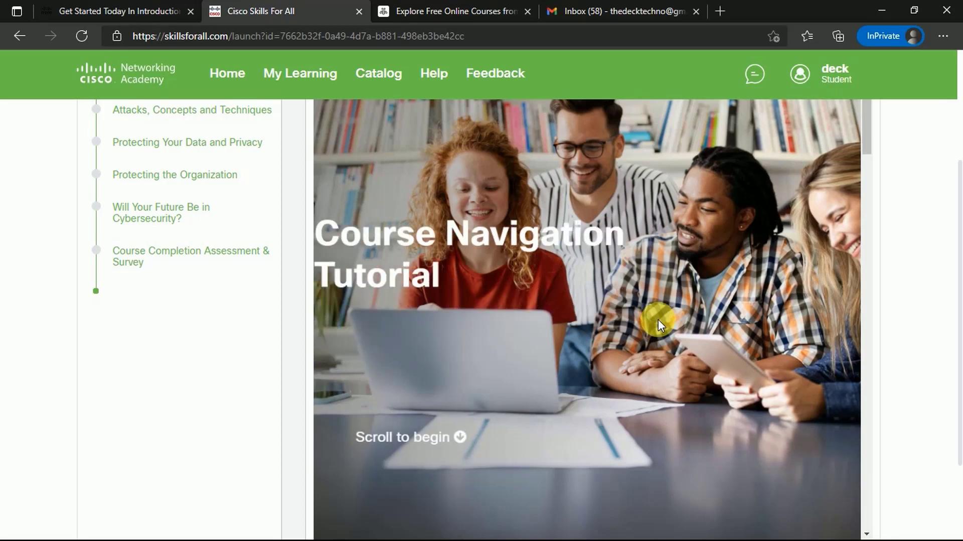
pyautogui.scroll(-3)
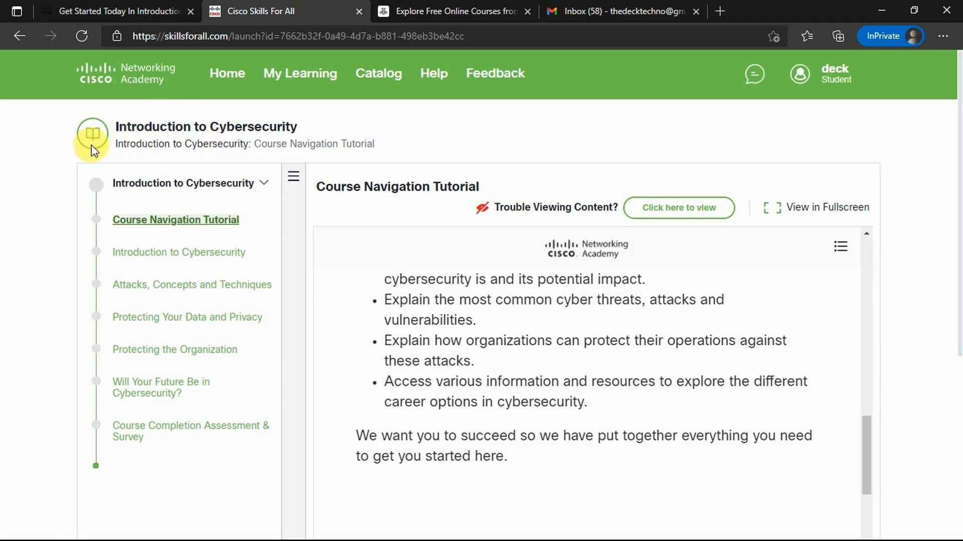
pyautogui.click(293, 177)
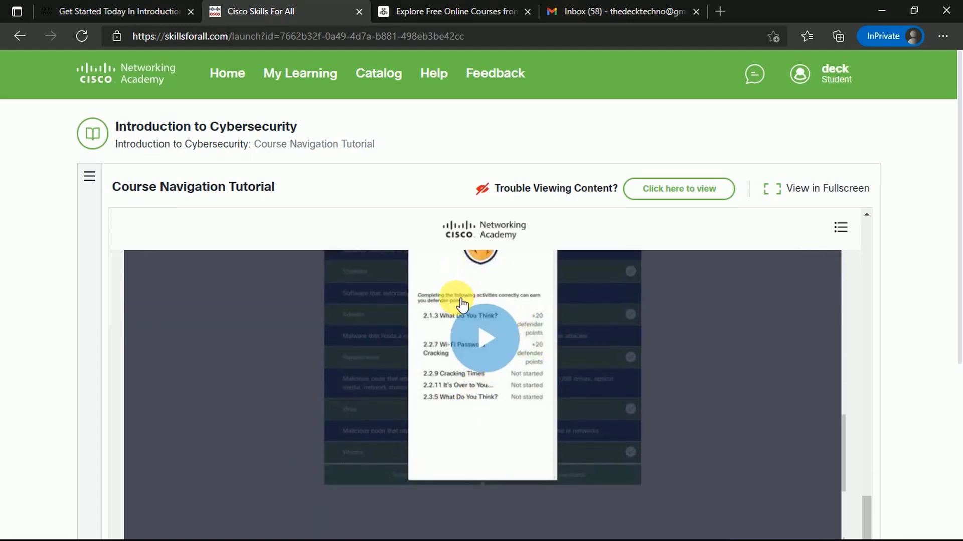
pyautogui.click(116, 11)
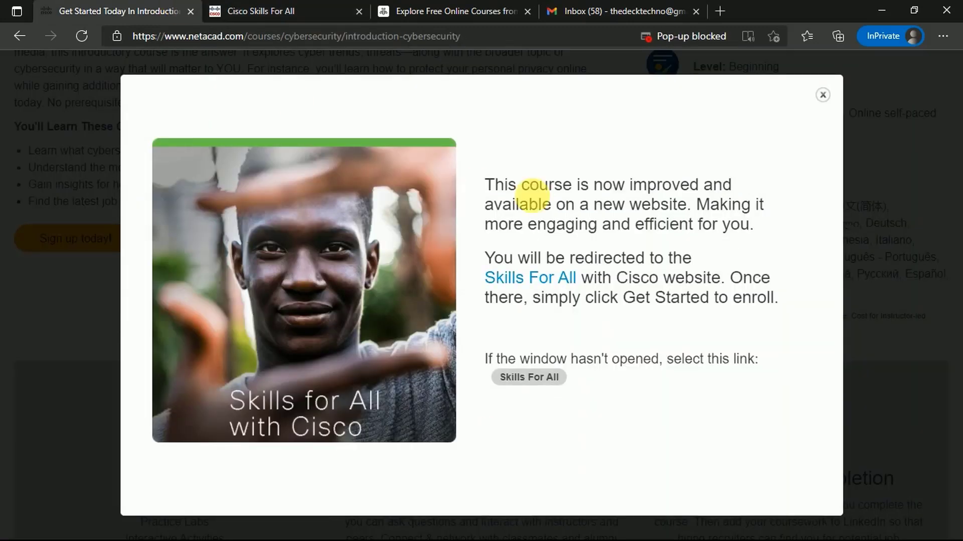
# Dismiss the redirect notice, return via the Cybersecurity breadcrumb and browse the course cards
pyautogui.click(823, 95)
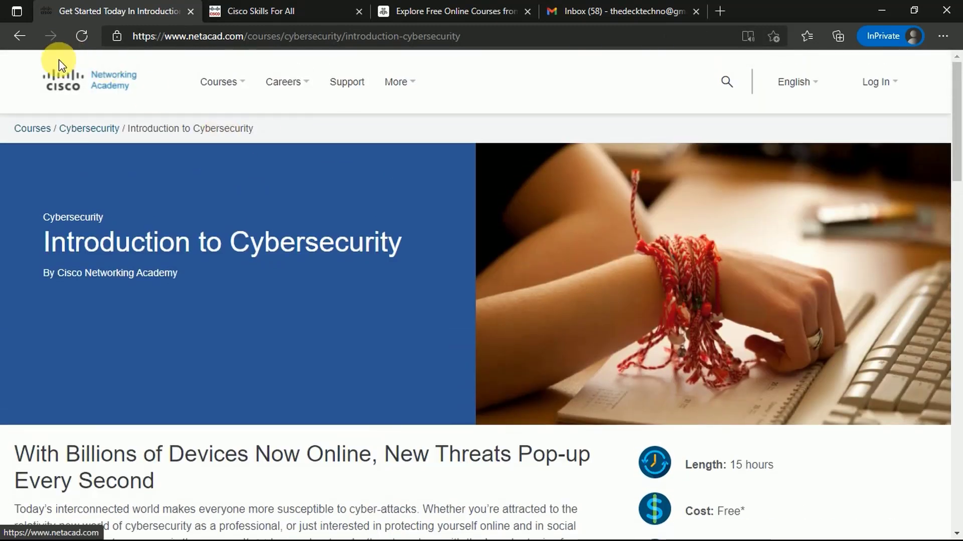
pyautogui.click(88, 127)
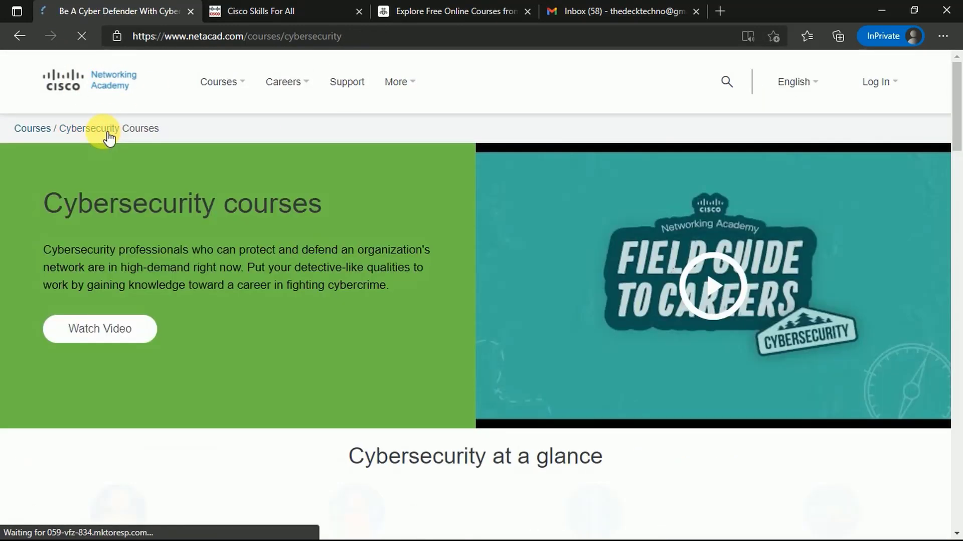
pyautogui.scroll(-3)
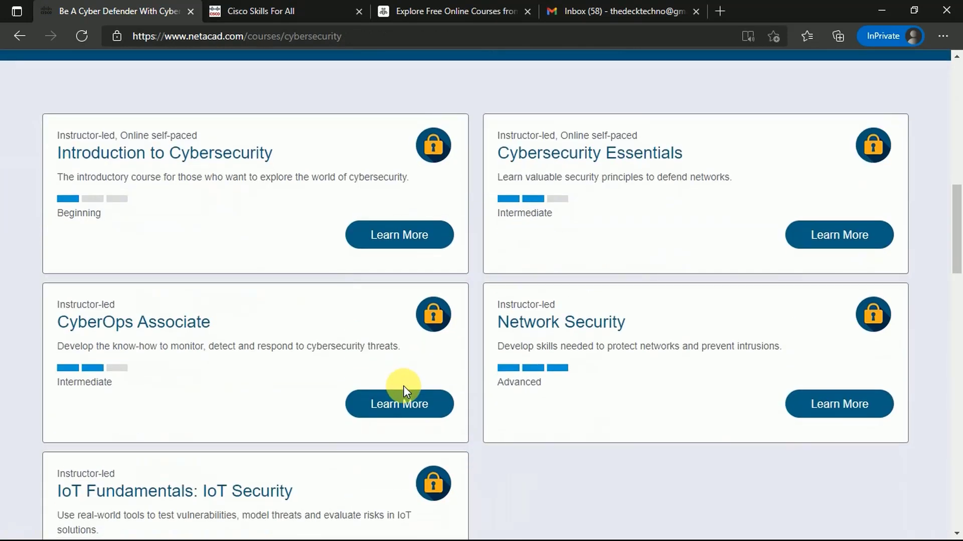
pyautogui.moveTo(444, 343)
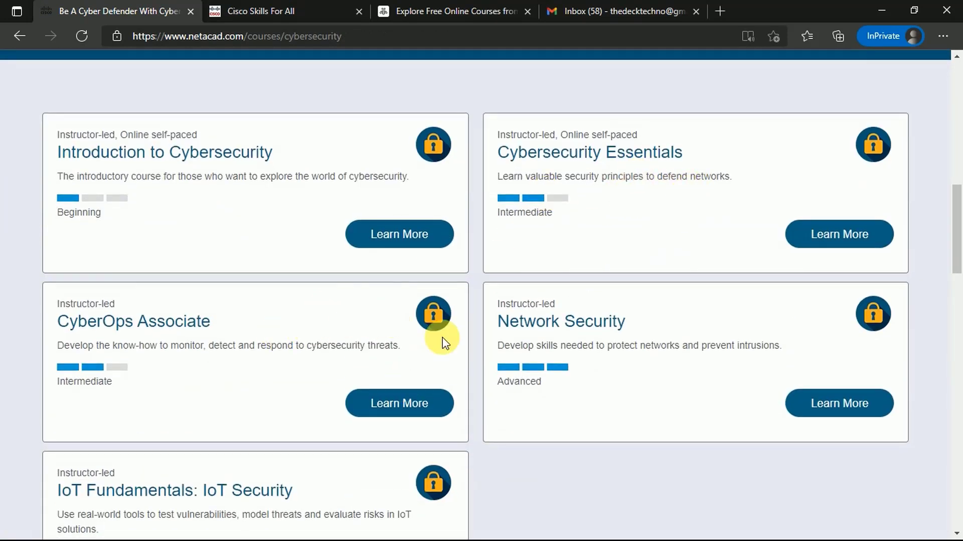
pyautogui.scroll(-3)
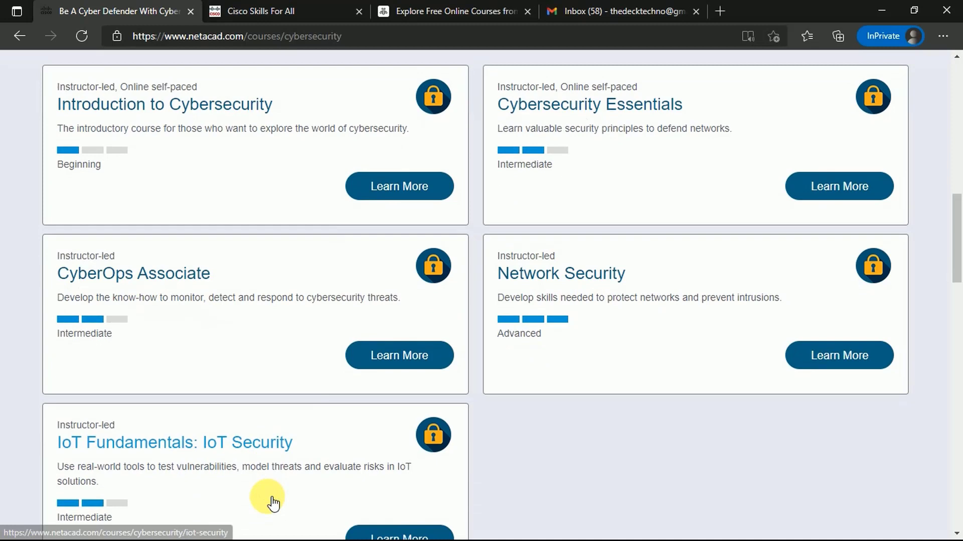
pyautogui.scroll(-3)
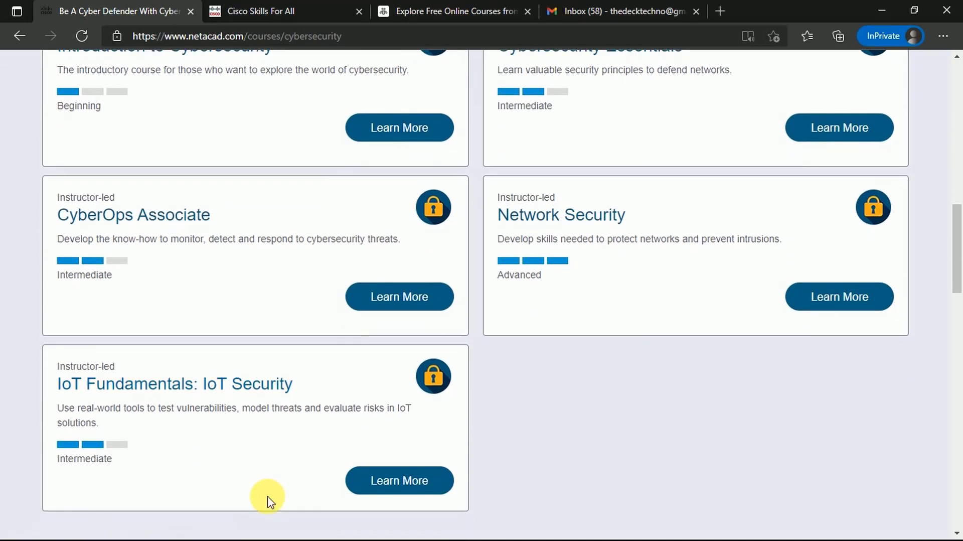
pyautogui.moveTo(464, 20)
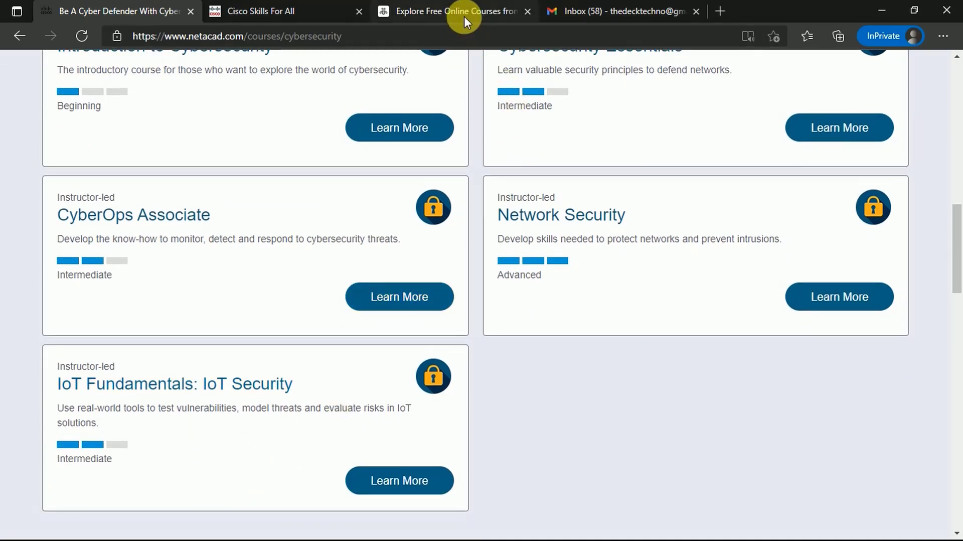
pyautogui.click(455, 11)
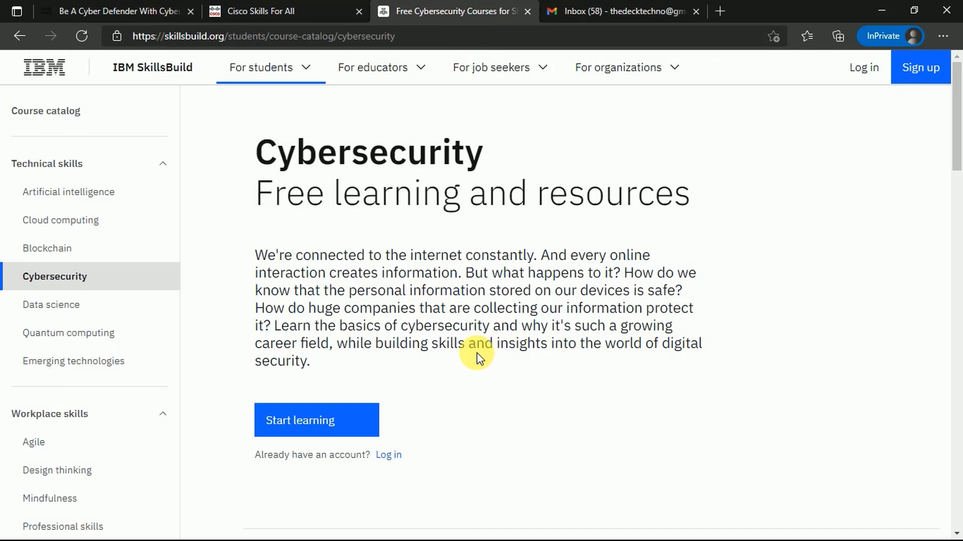
pyautogui.moveTo(138, 98)
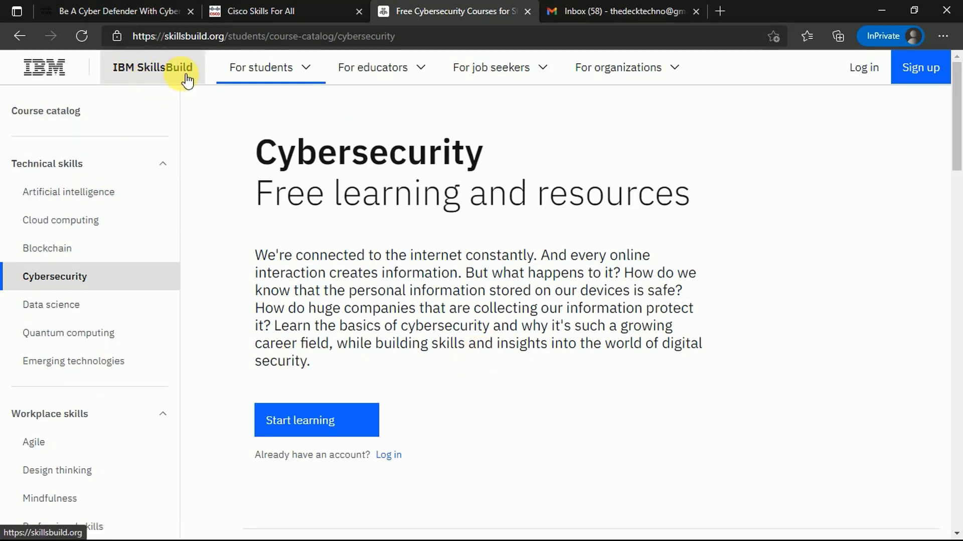
pyautogui.moveTo(508, 469)
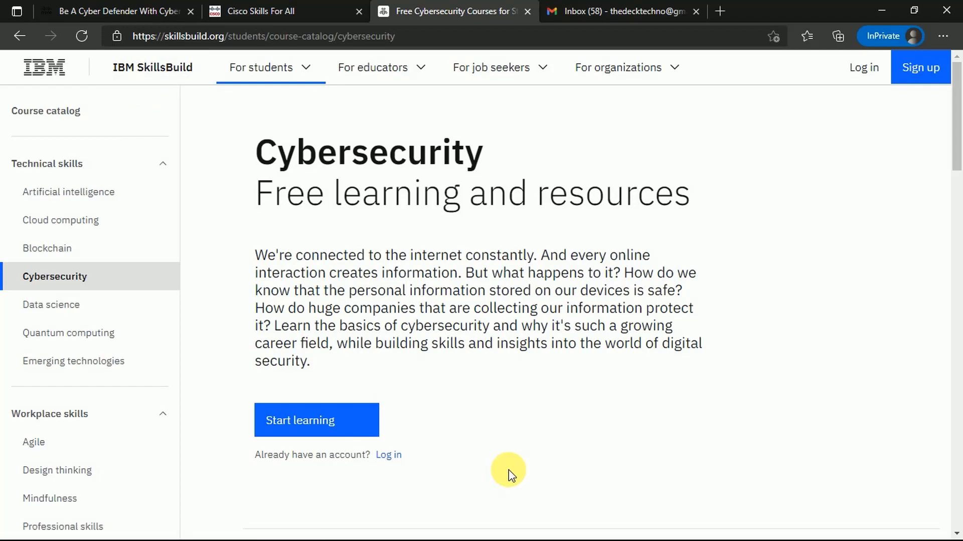
pyautogui.scroll(-3)
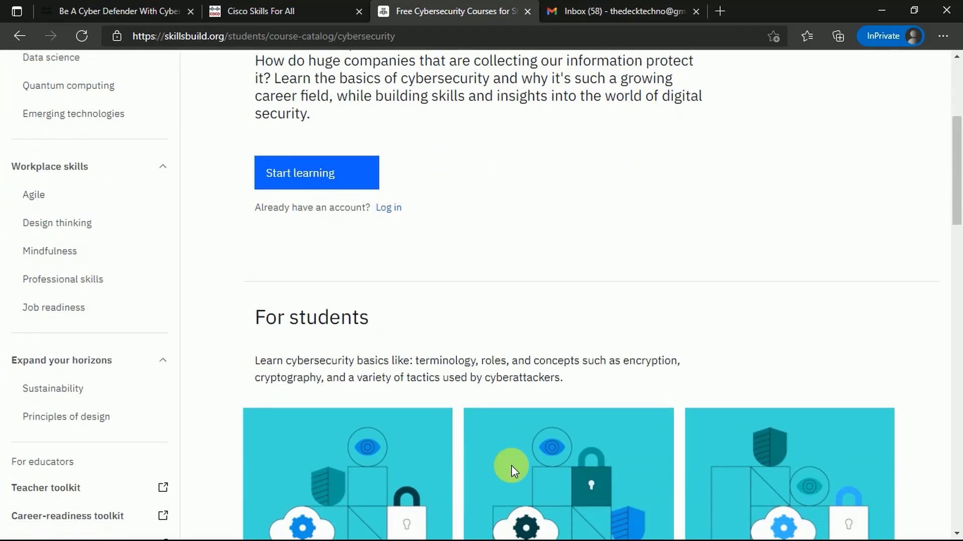
pyautogui.scroll(-3)
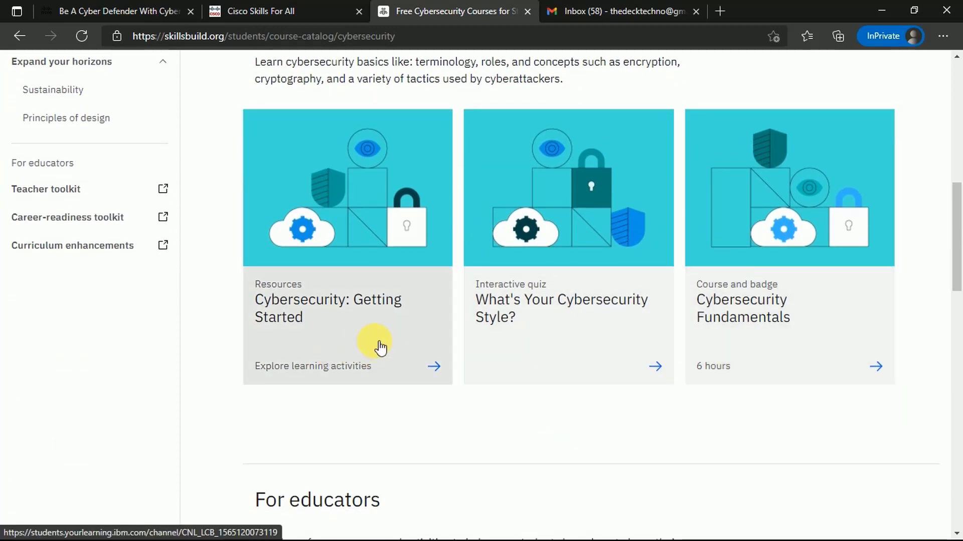
pyautogui.scroll(-3)
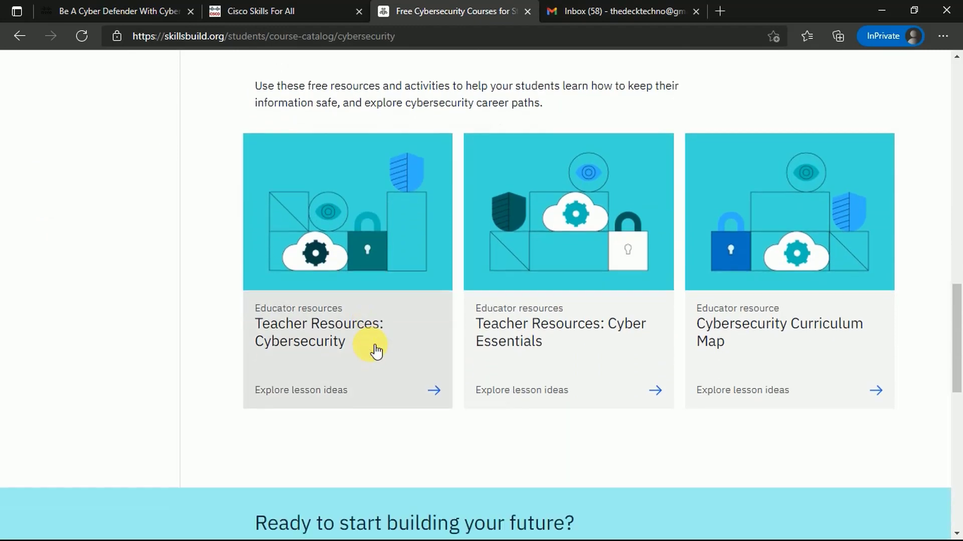
pyautogui.scroll(-3)
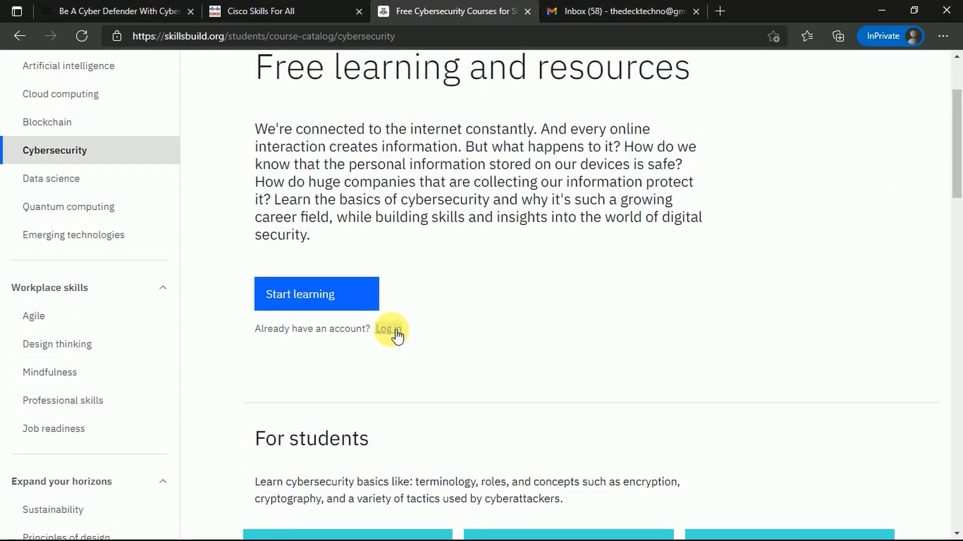
# Log in to IBM SkillsBuild as a Student with the Google account
pyautogui.click(388, 328)
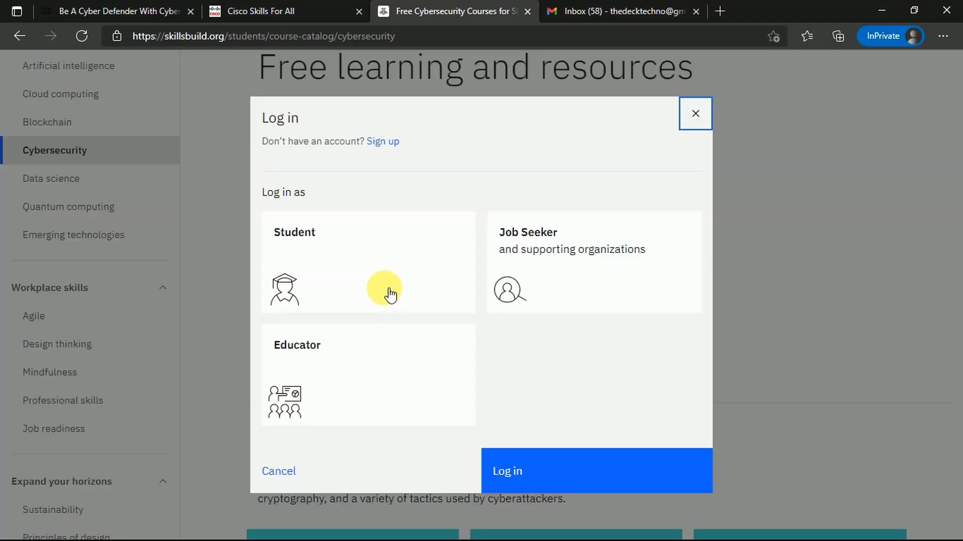
pyautogui.click(387, 292)
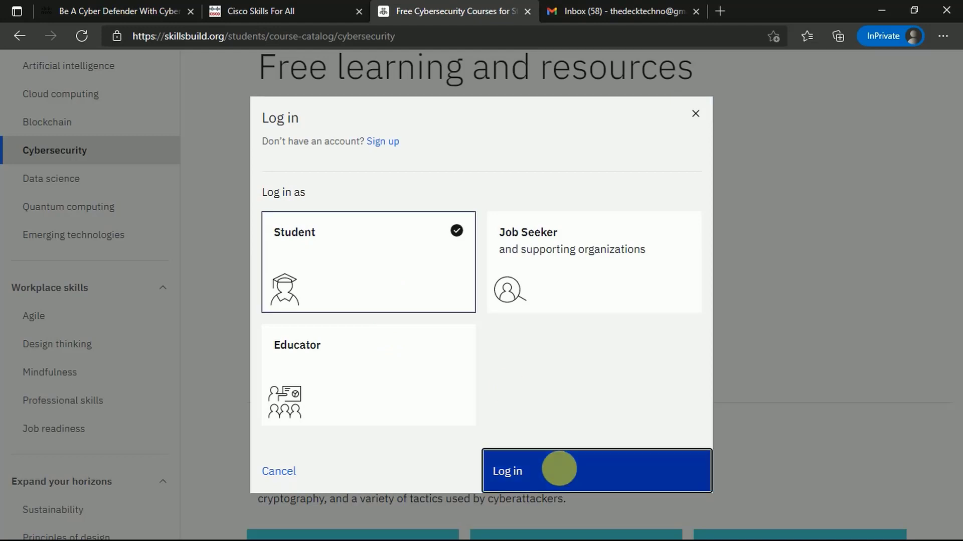
pyautogui.click(595, 471)
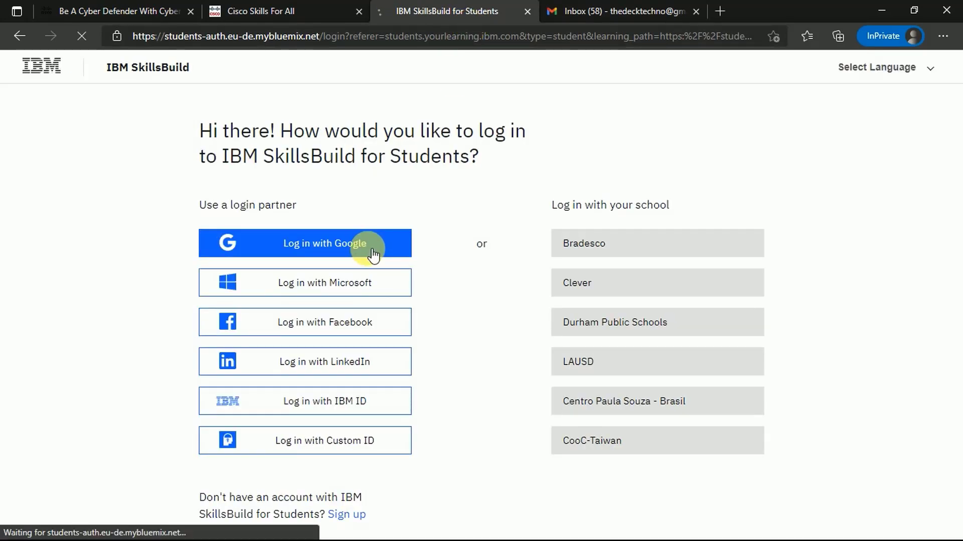
pyautogui.click(305, 242)
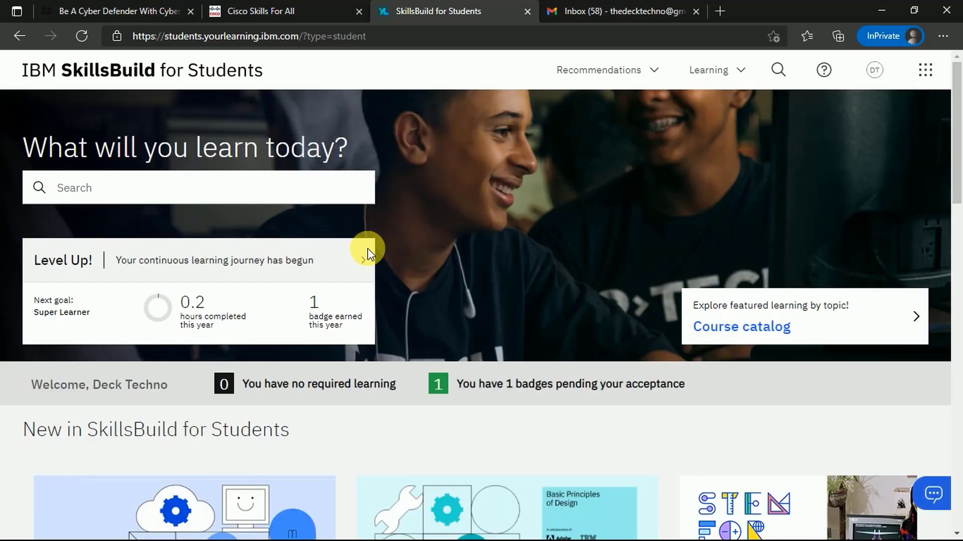
# Reach the Course catalog card on the SkillsBuild for Students dashboard and bring up the catalog
pyautogui.scroll(-3)
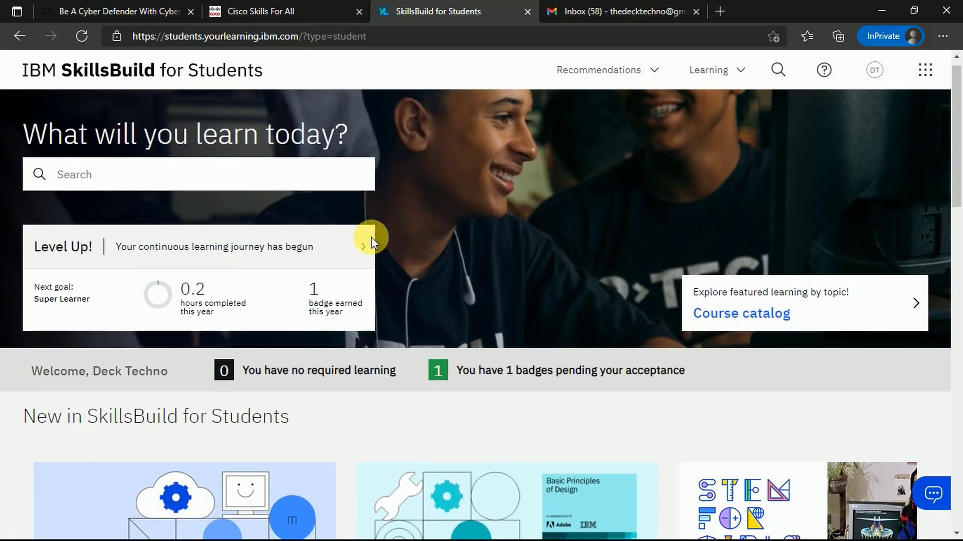
pyautogui.scroll(-3)
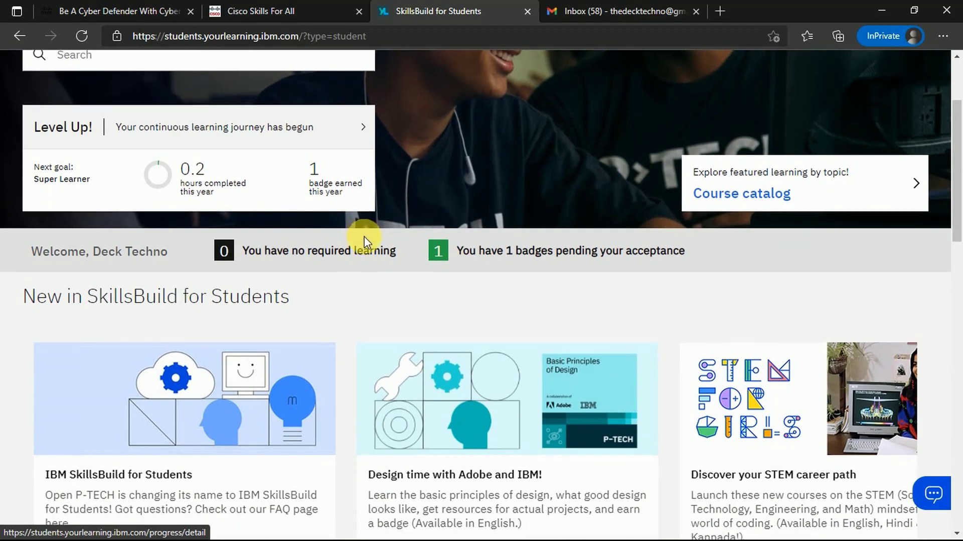
pyautogui.scroll(-3)
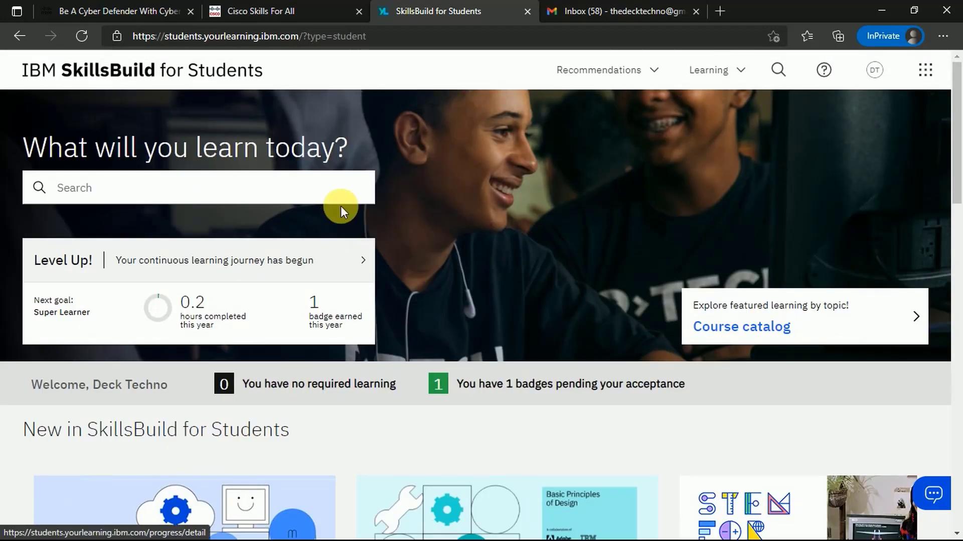
pyautogui.click(709, 69)
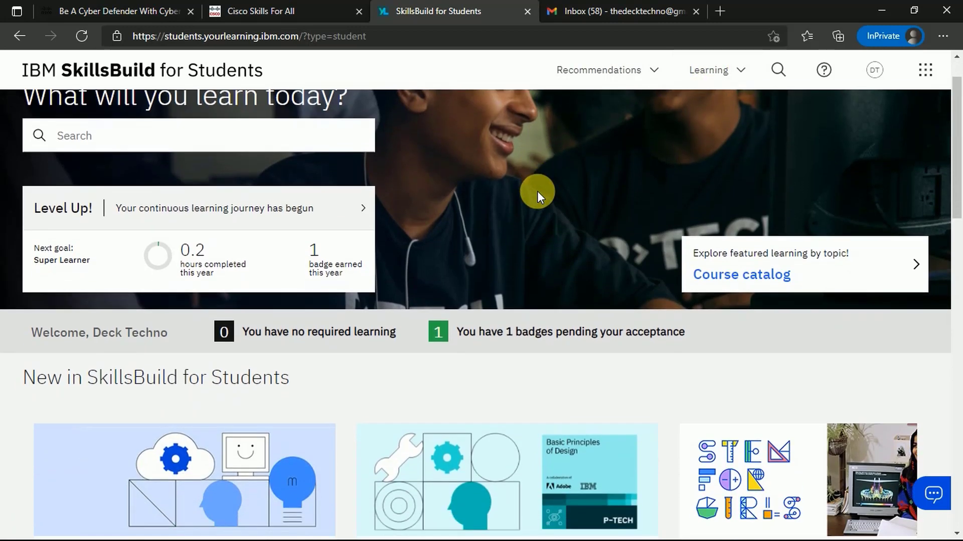
pyautogui.click(740, 274)
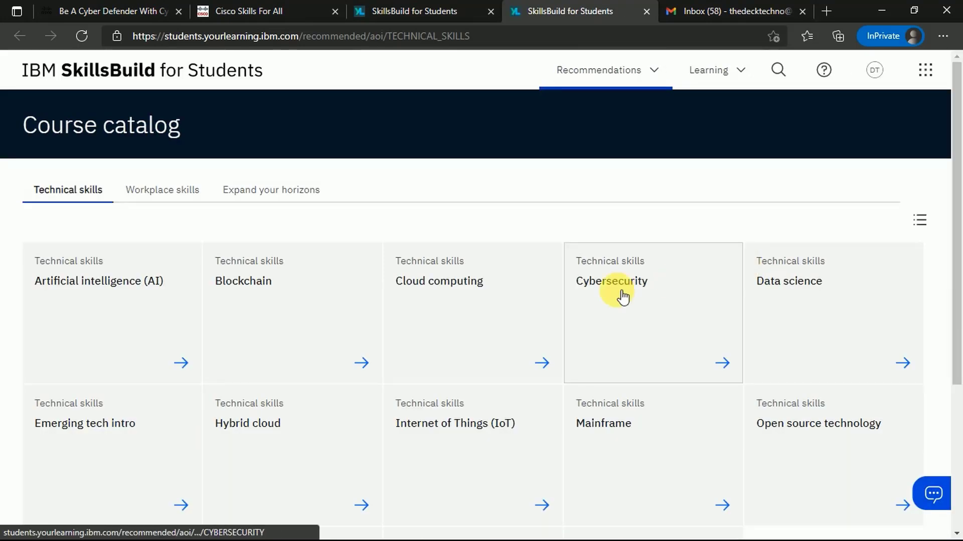
pyautogui.moveTo(165, 264)
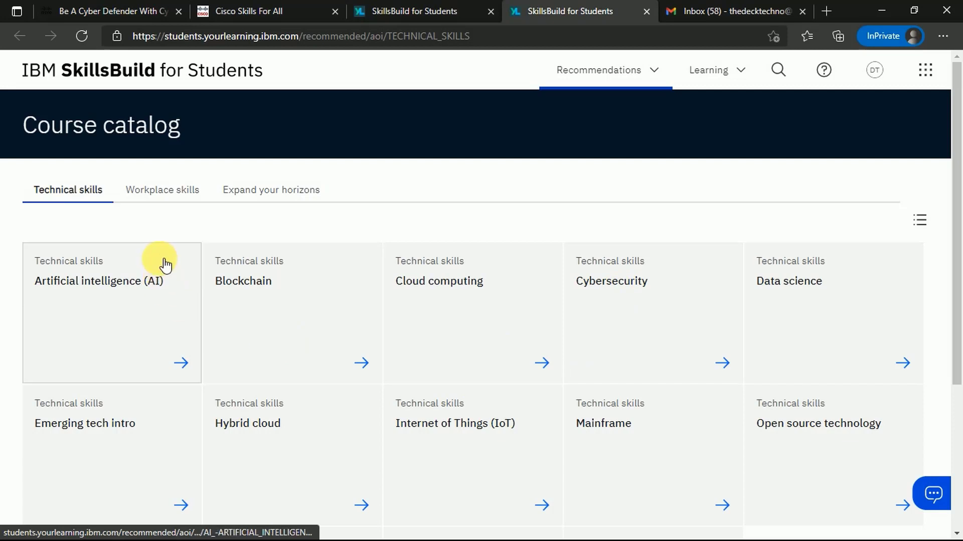
pyautogui.moveTo(931, 336)
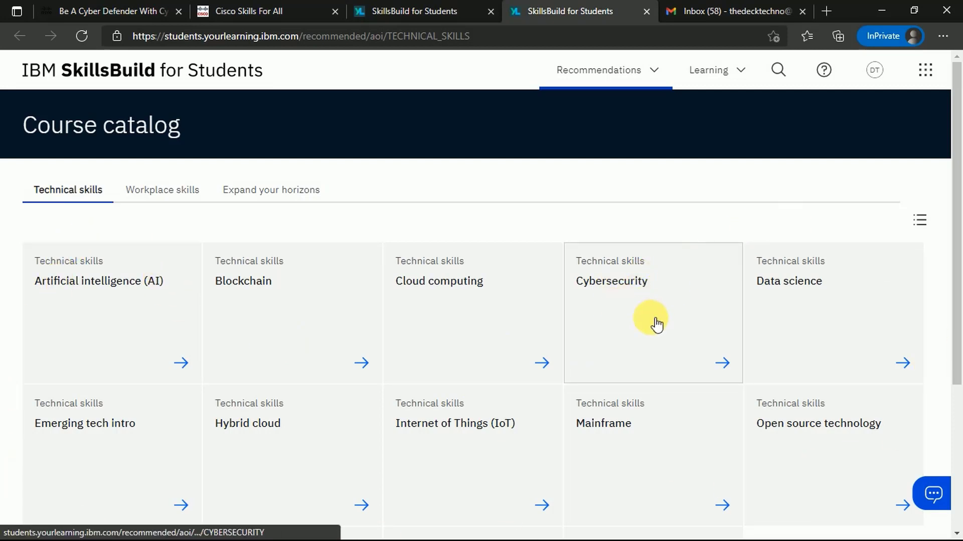
# From the Cybersecurity topic, reach the Cybersecurity Fundamentals badge and its course activity (17% complete)
pyautogui.click(653, 312)
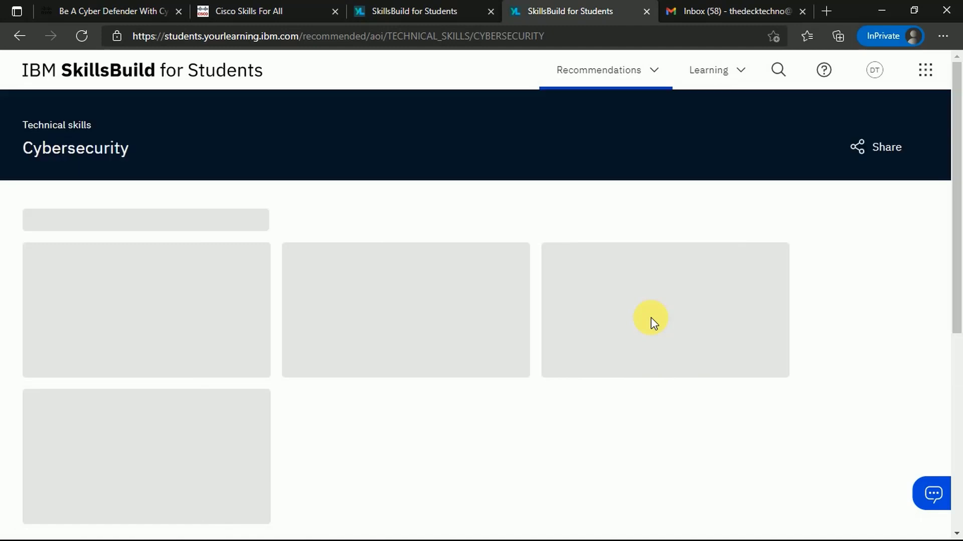
pyautogui.scroll(-3)
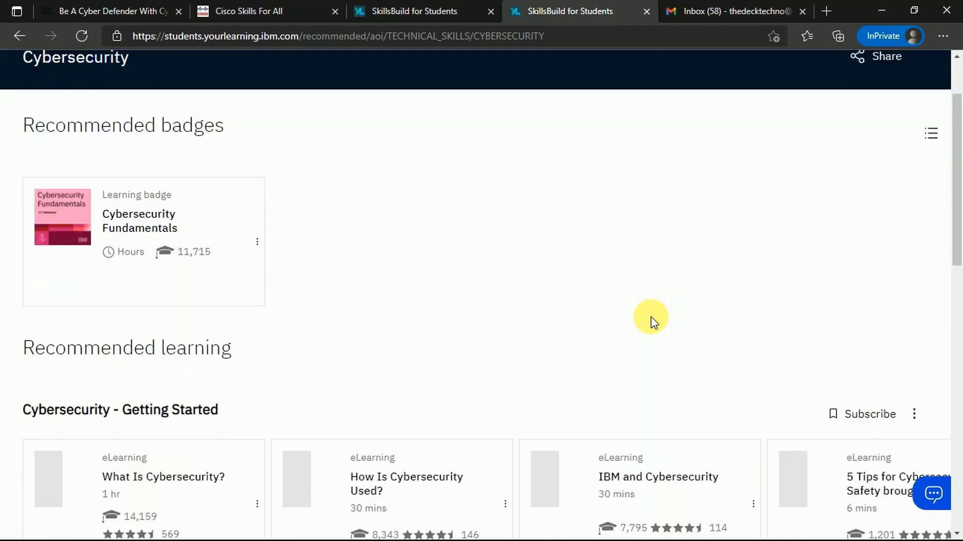
pyautogui.click(140, 221)
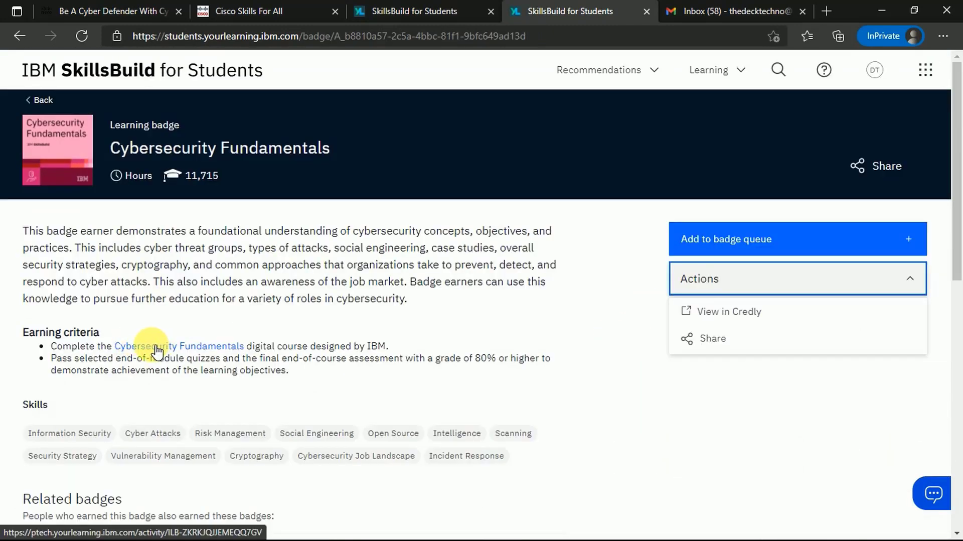
pyautogui.click(176, 345)
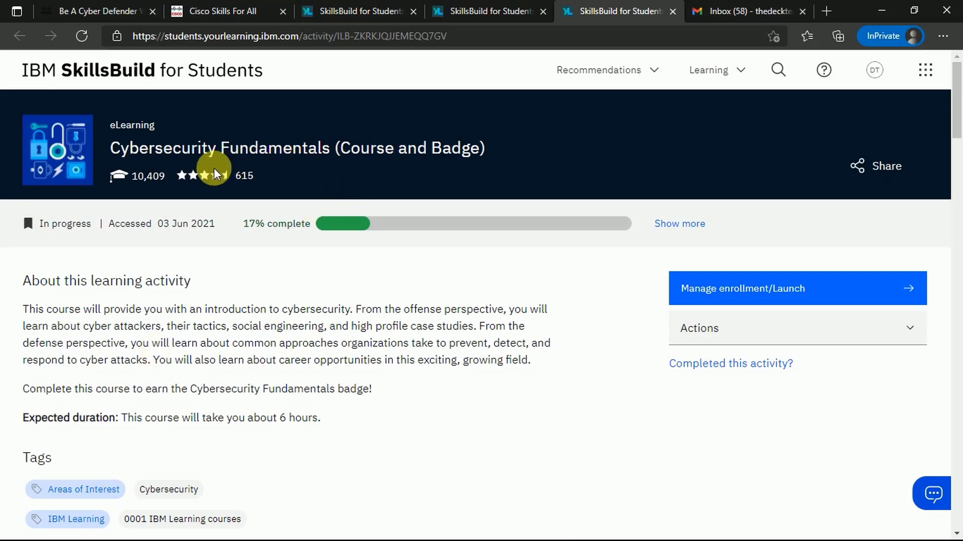
# Launch Cybersecurity Fundamentals and view its Modules list with Introduction marked complete
pyautogui.scroll(-3)
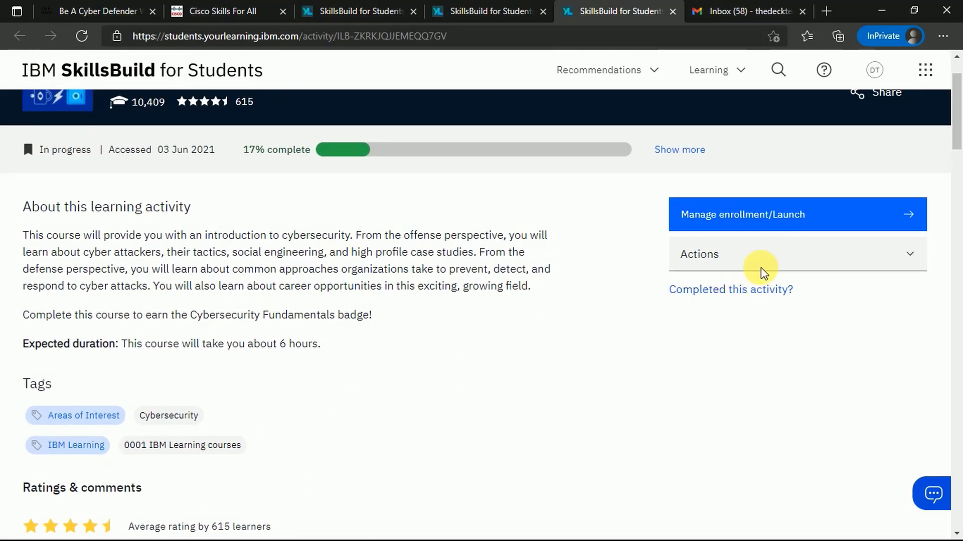
pyautogui.click(741, 214)
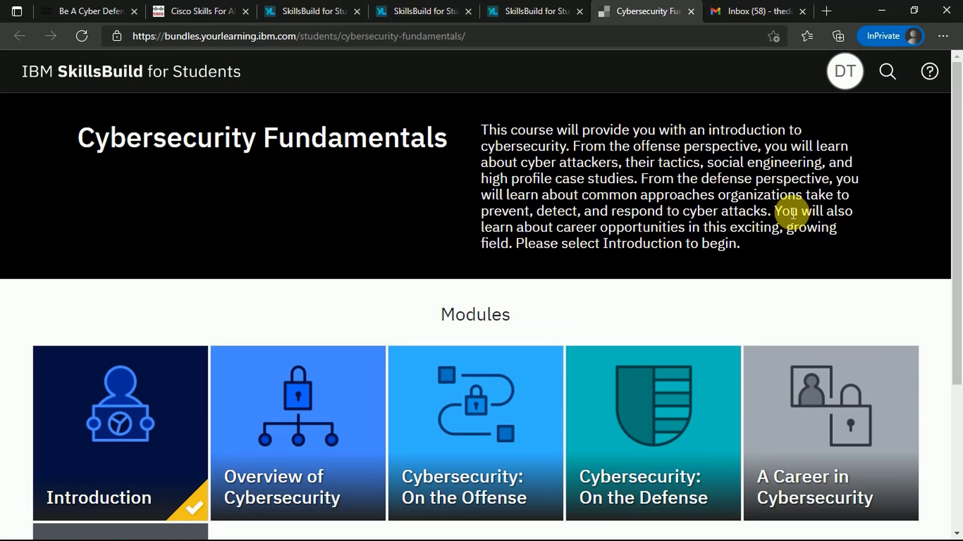
pyautogui.scroll(-3)
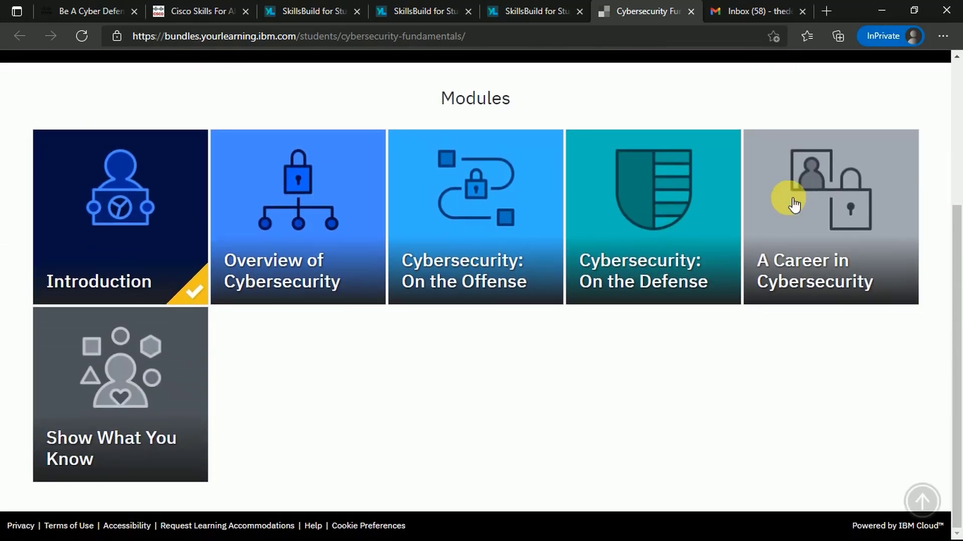